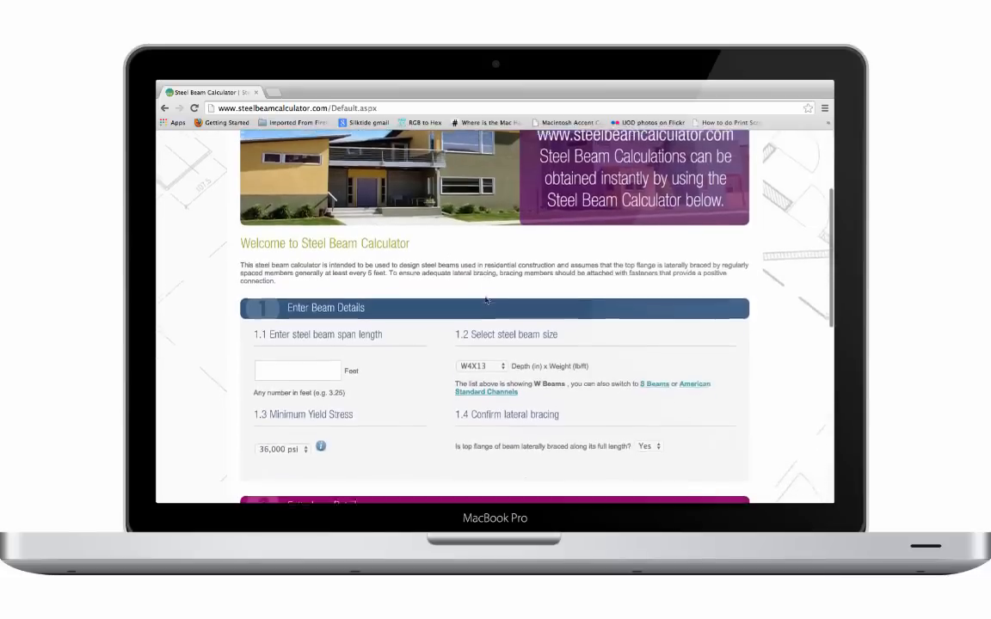
# - Scroll through the PDF report's Beam Details, Load Details and Deflection Limits
pyautogui.scroll(-3)
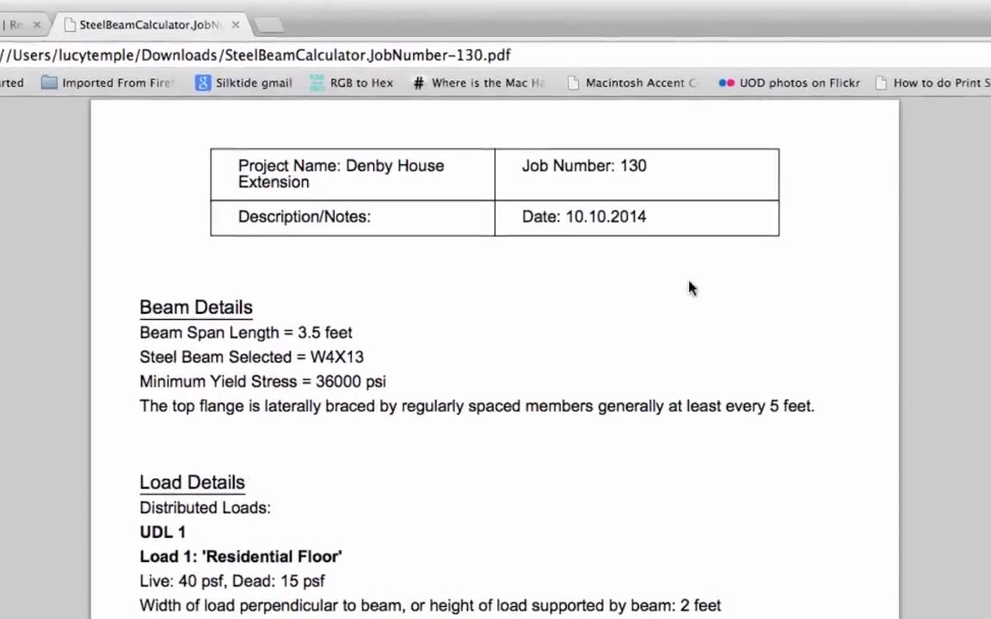
pyautogui.scroll(-3)
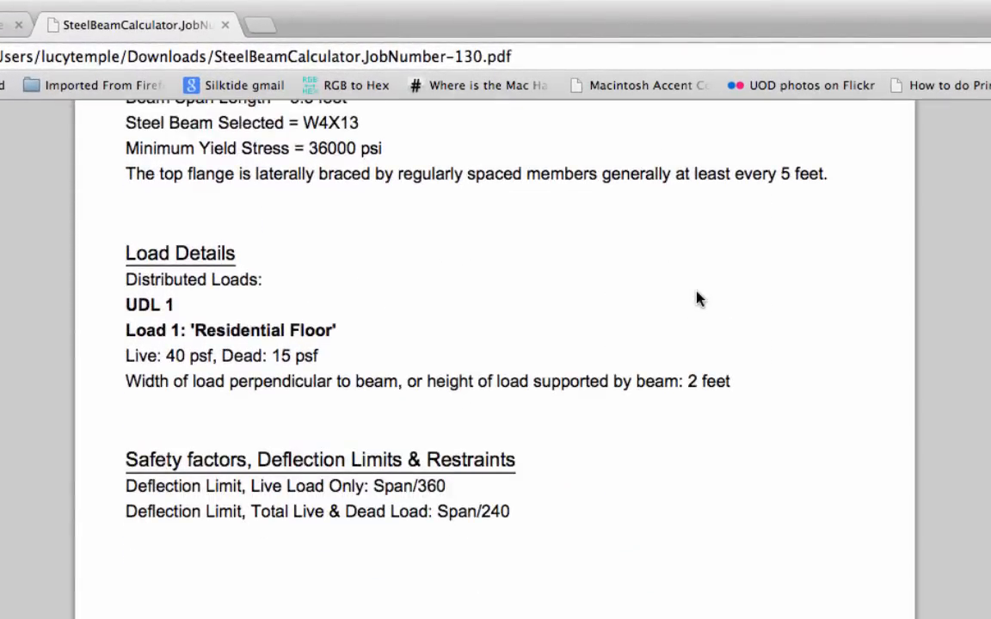
pyautogui.scroll(-3)
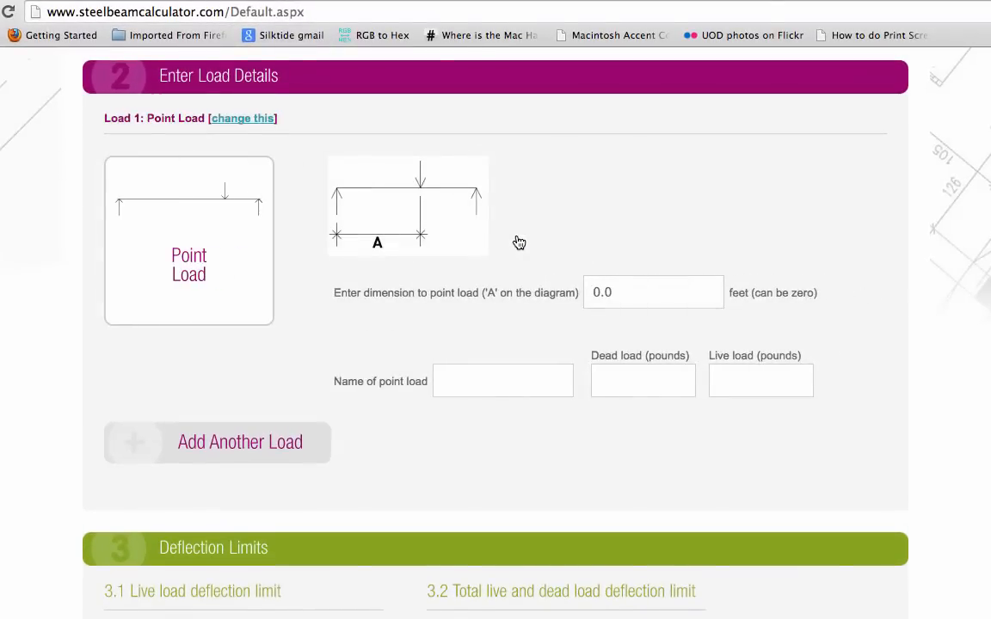
# - Add Point load 1 (40 lb dead, 50 lb live) and make Load 2 uniformly distributed
pyautogui.write('Poi')
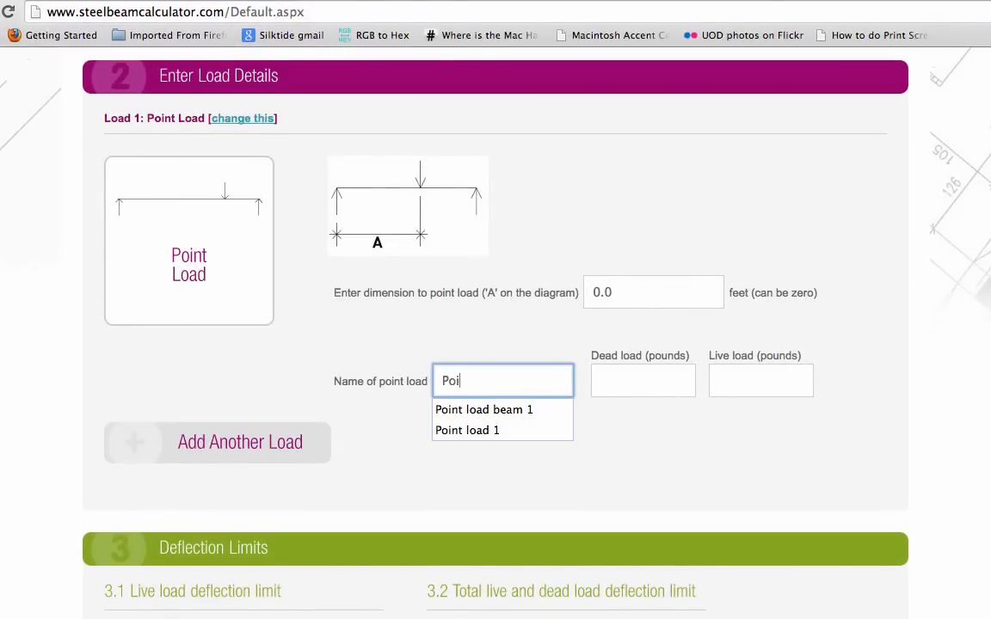
pyautogui.click(467, 430)
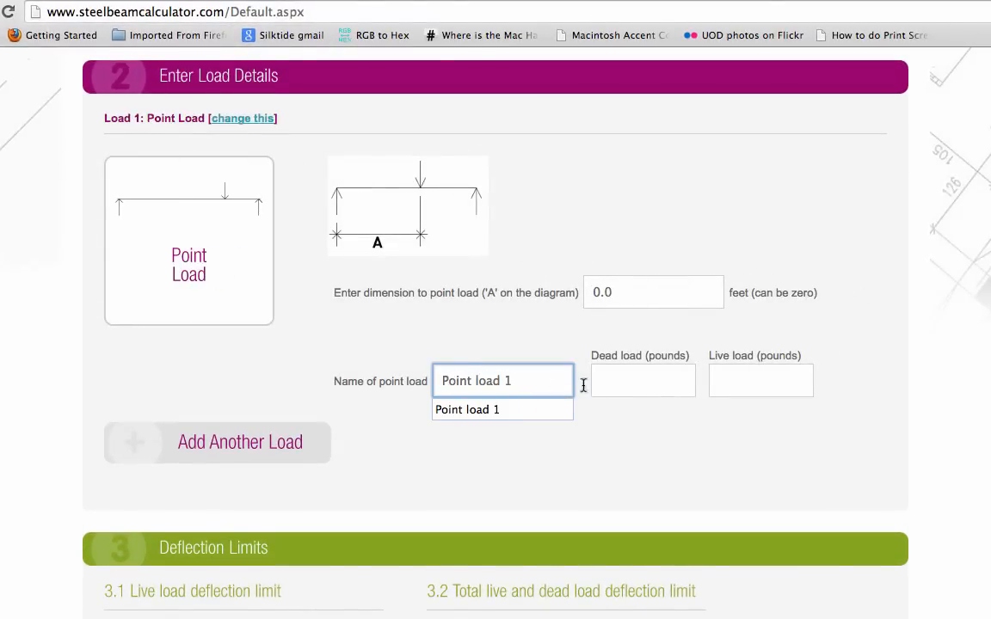
pyautogui.click(643, 380)
pyautogui.write('40')
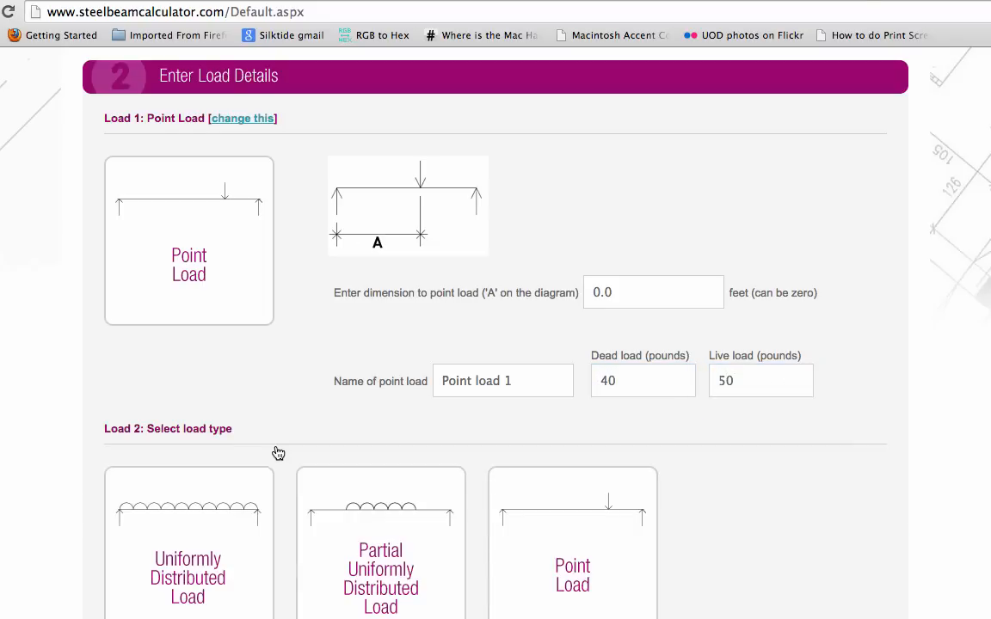
pyautogui.click(187, 542)
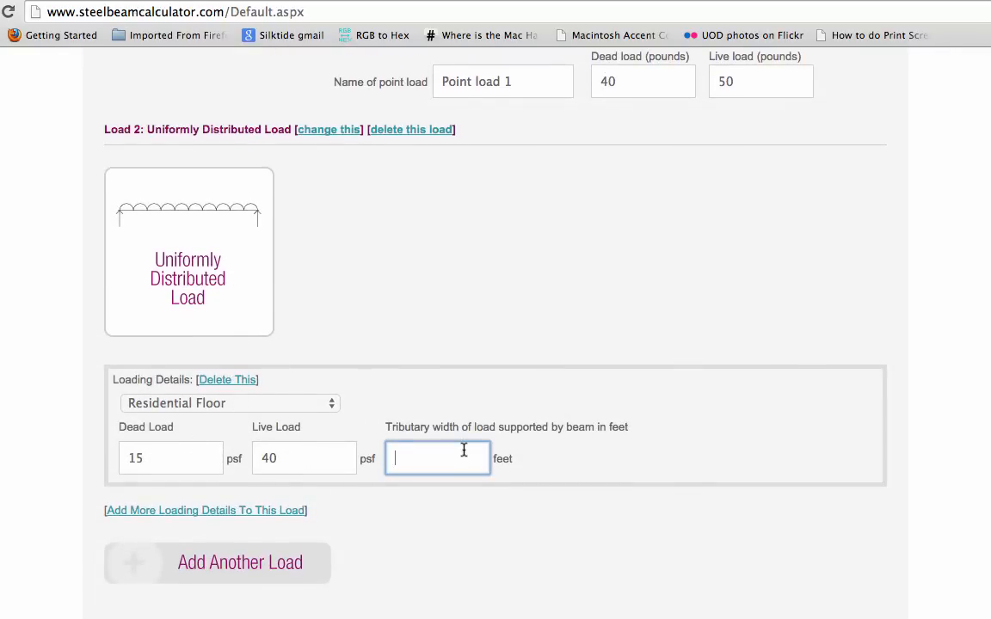
pyautogui.write('3')
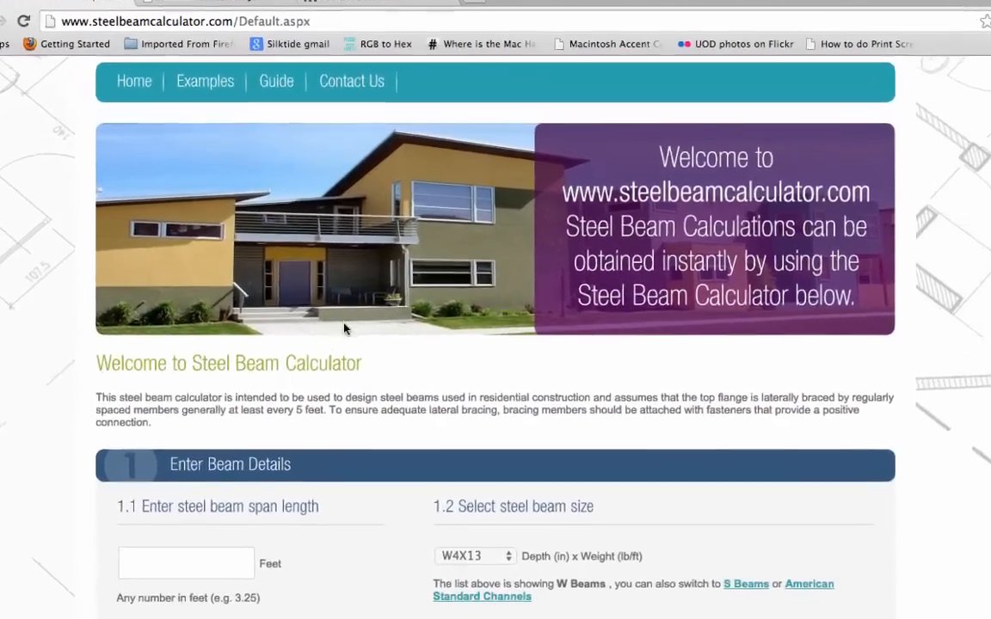
# - Enter 4.5 ft as the beam span length
pyautogui.scroll(-3)
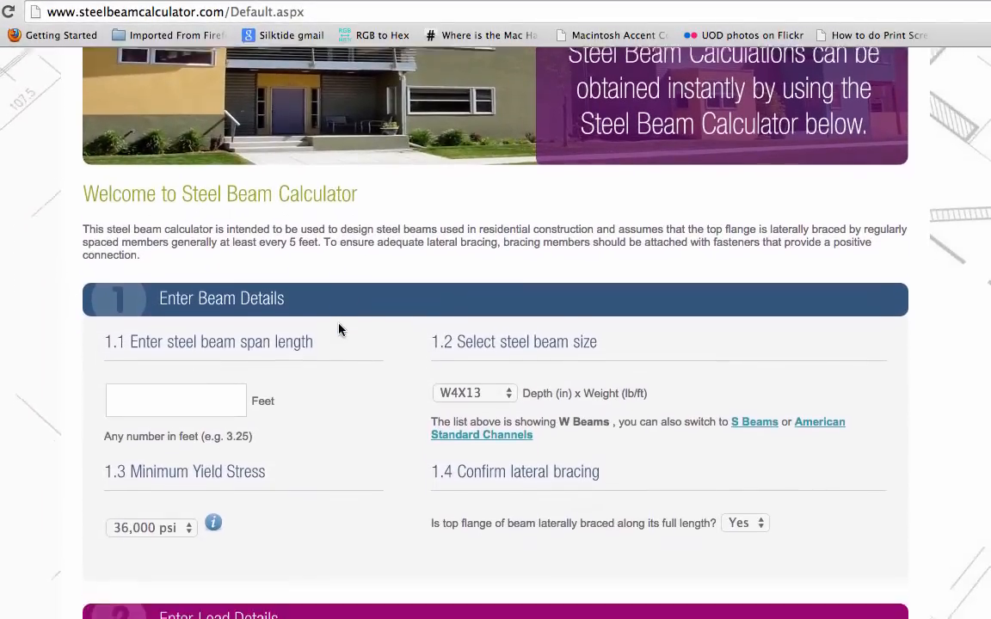
pyautogui.scroll(-3)
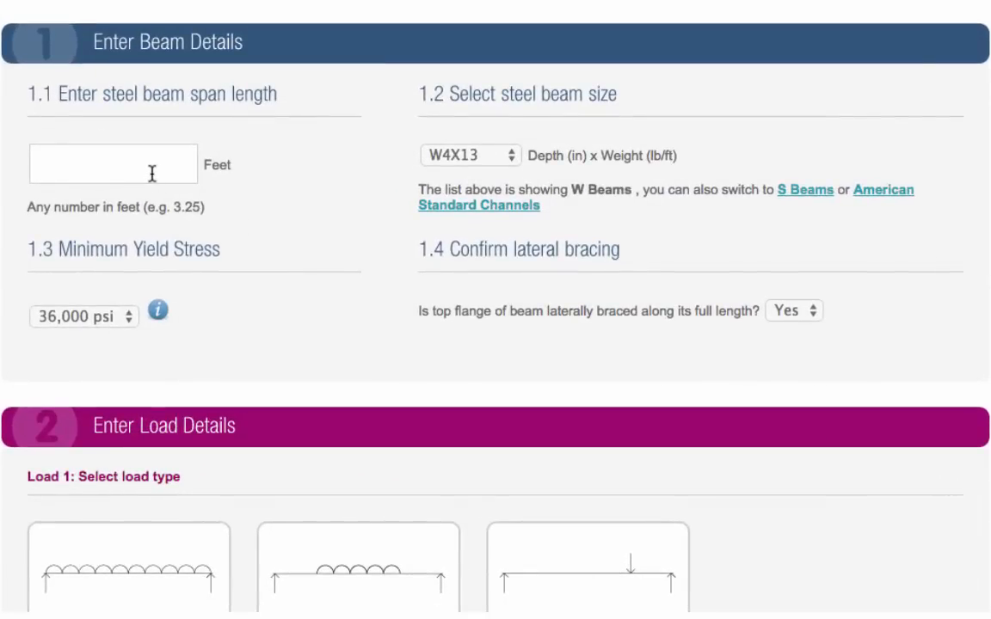
pyautogui.click(113, 163)
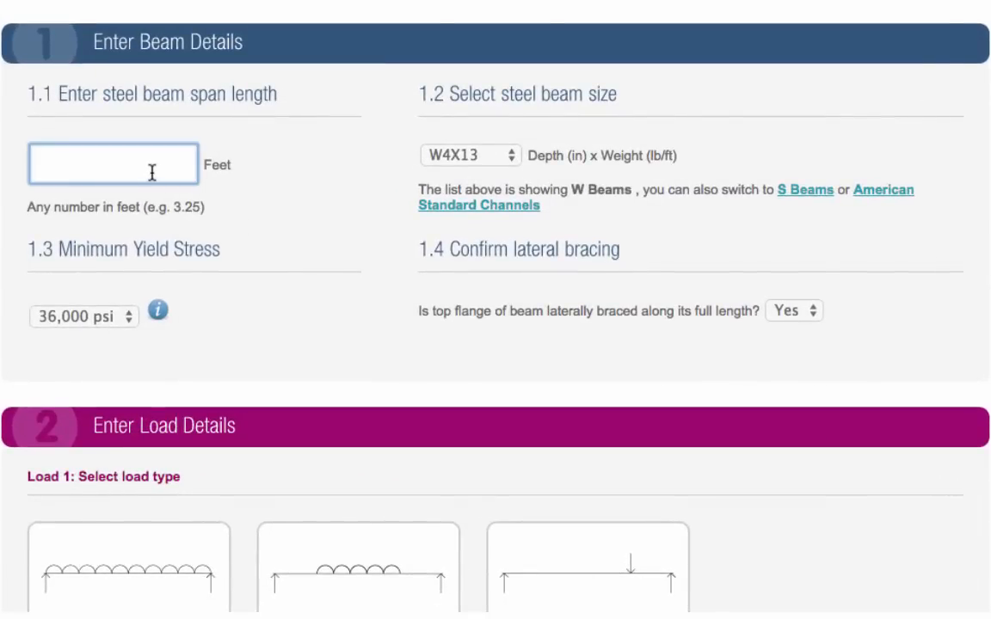
pyautogui.write('4.5')
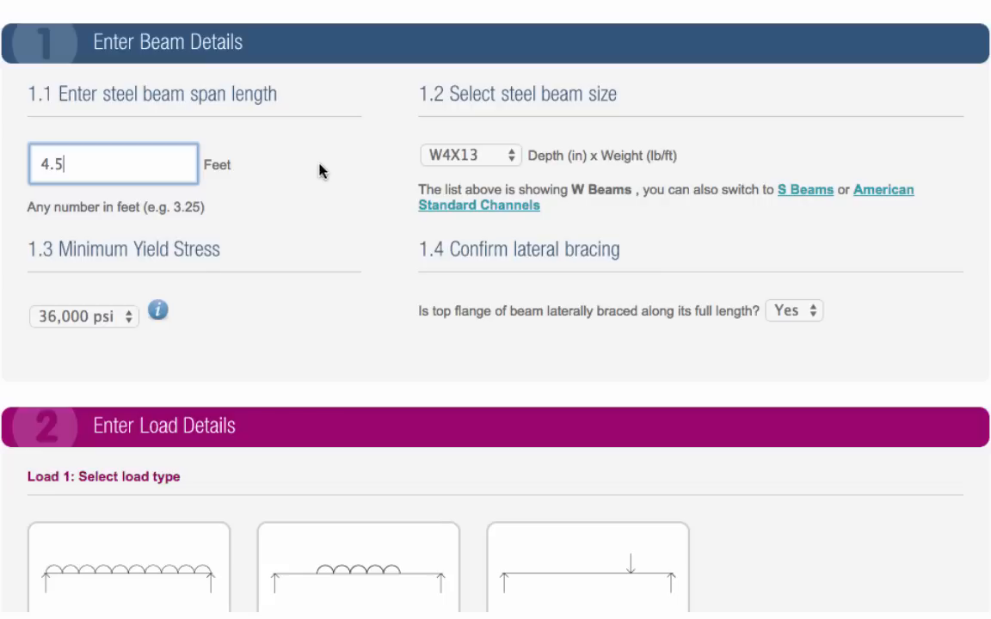
pyautogui.moveTo(453, 92)
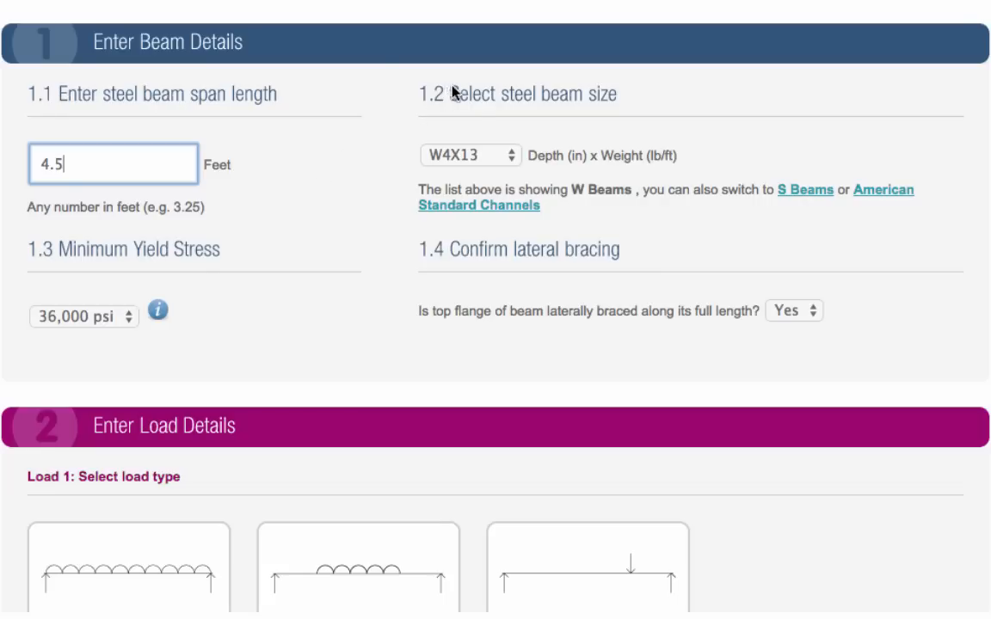
pyautogui.moveTo(483, 114)
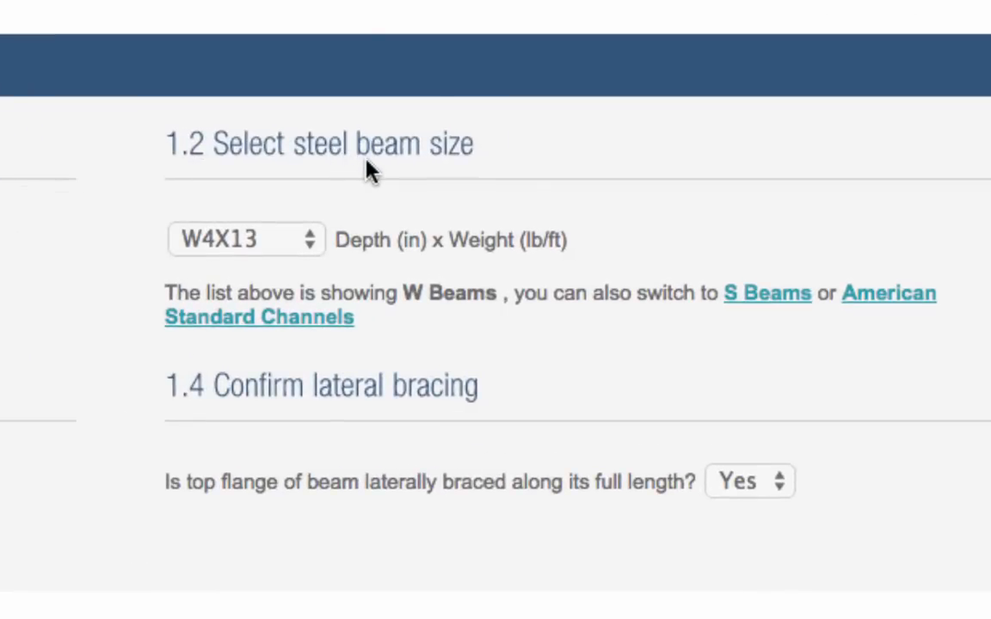
# - Select W10X33 from the beam size dropdown
pyautogui.click(245, 239)
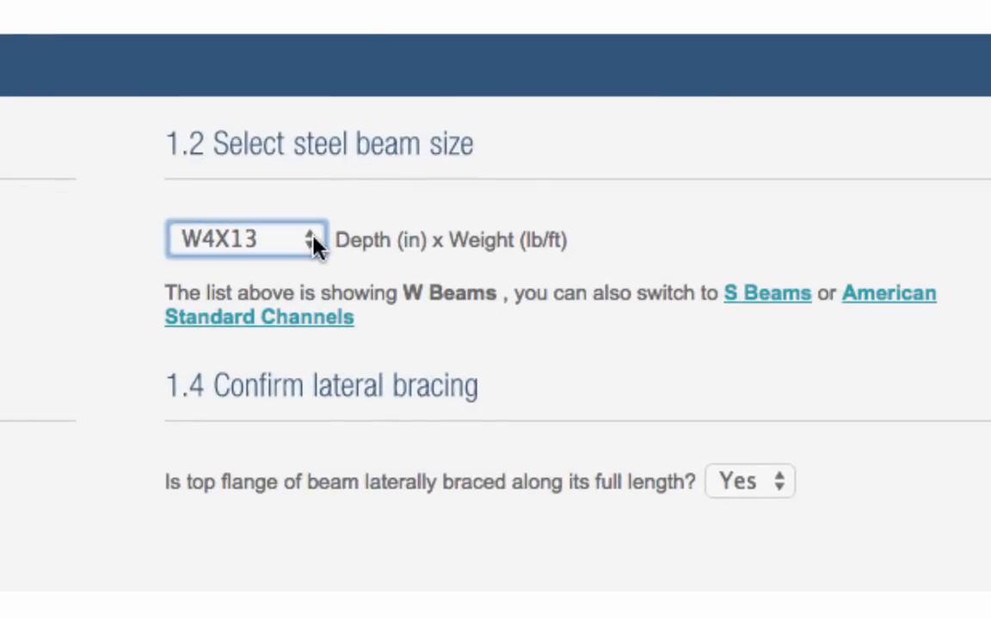
pyautogui.click(245, 239)
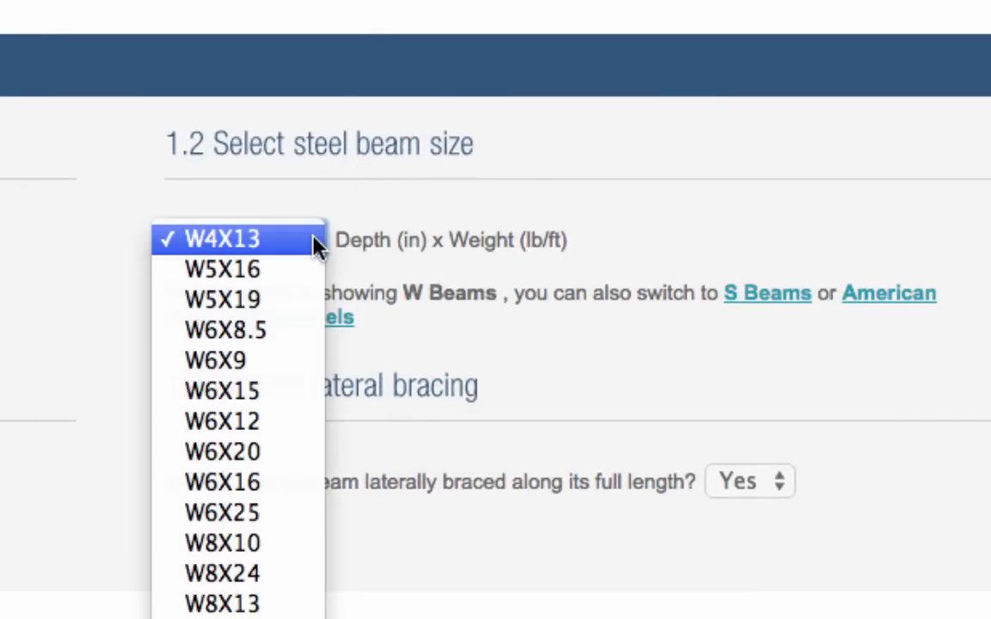
pyautogui.scroll(-3)
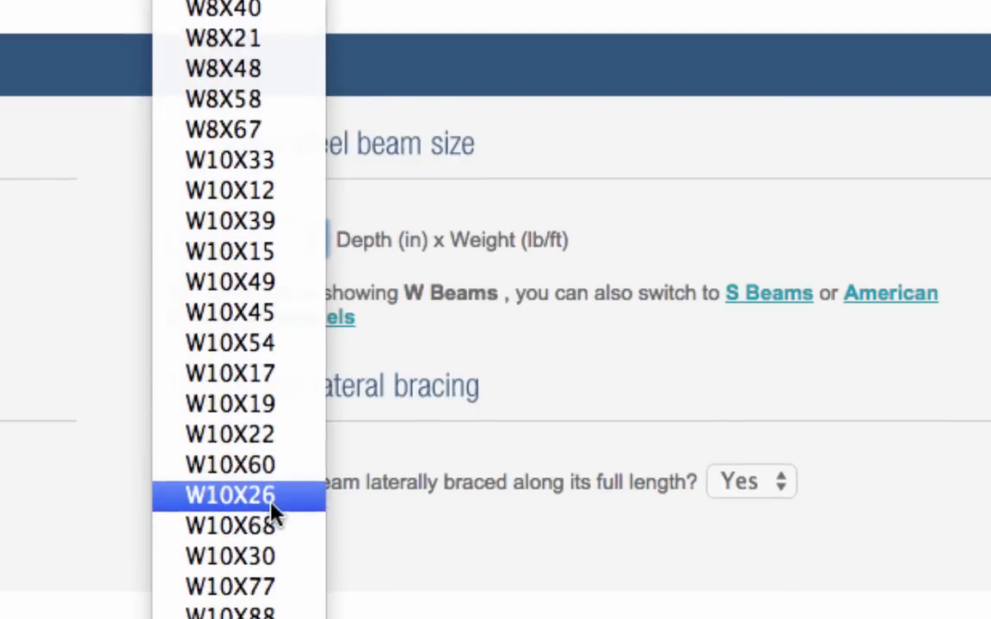
pyautogui.moveTo(229, 160)
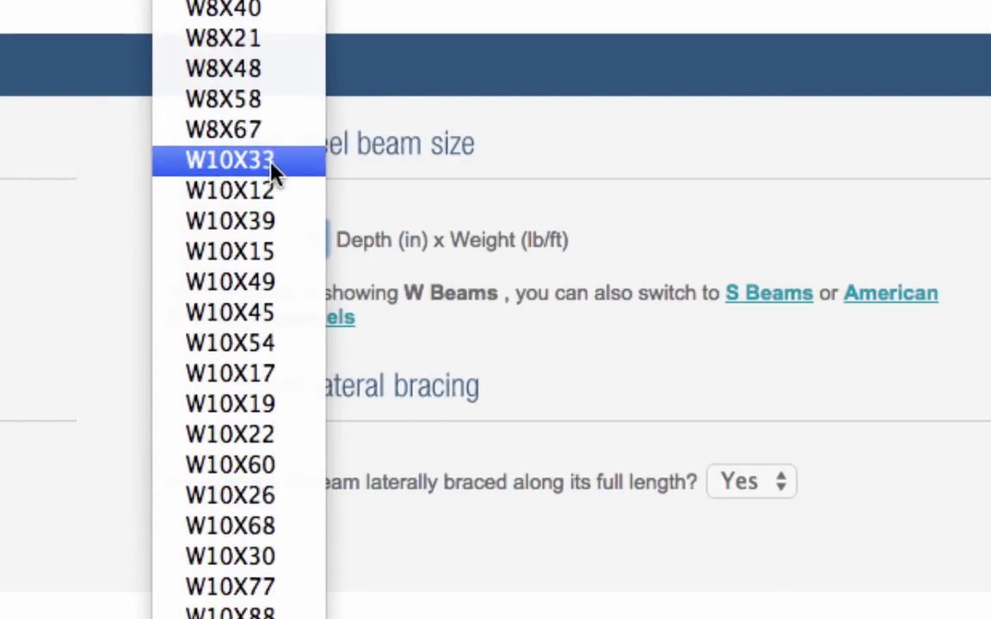
pyautogui.click(230, 160)
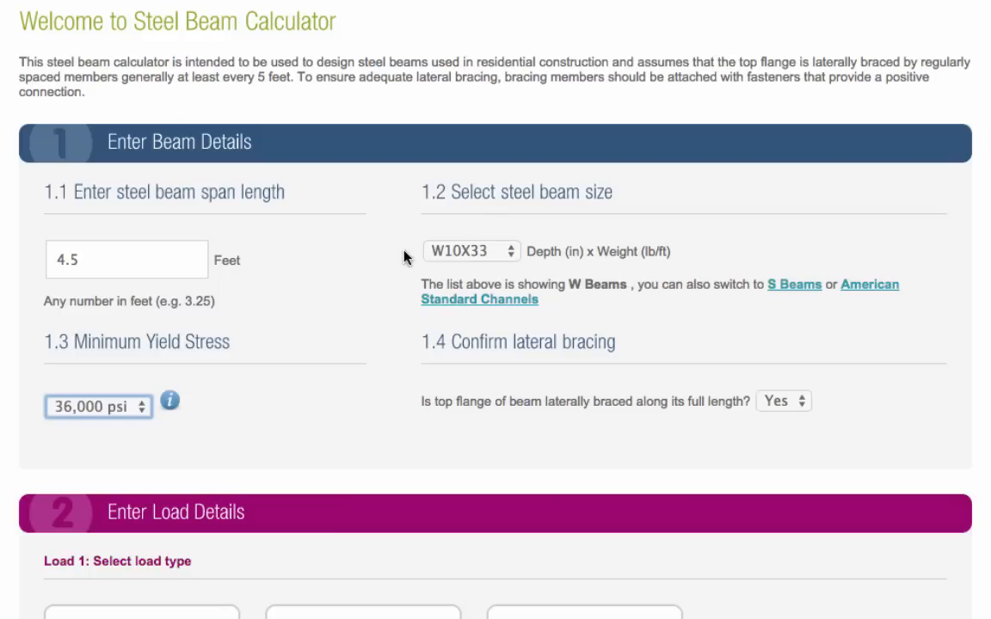
pyautogui.moveTo(191, 404)
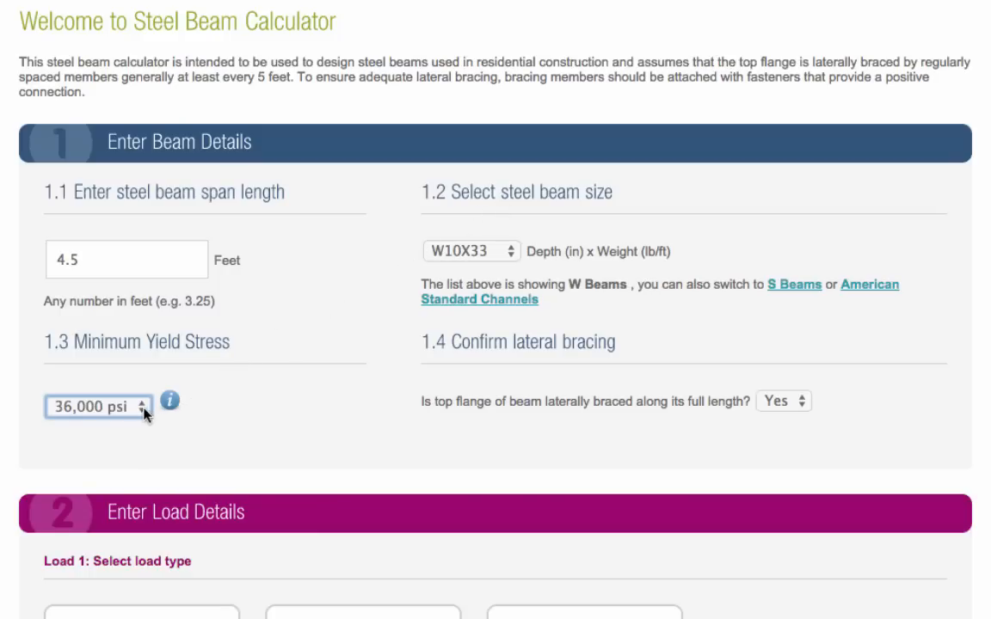
# - Choose 50,000 psi as the minimum yield stress
pyautogui.click(97, 407)
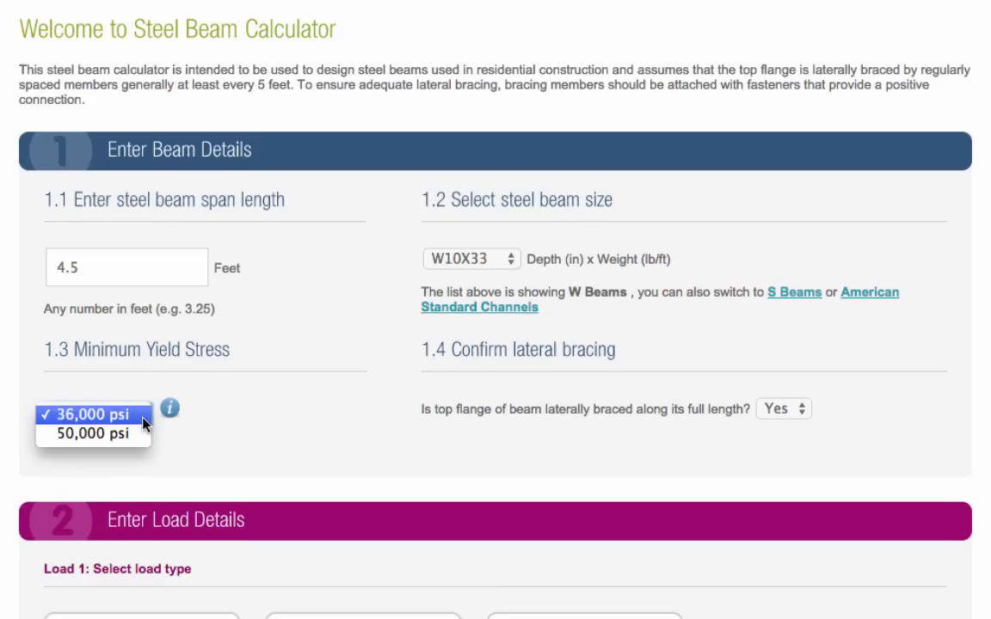
pyautogui.moveTo(95, 433)
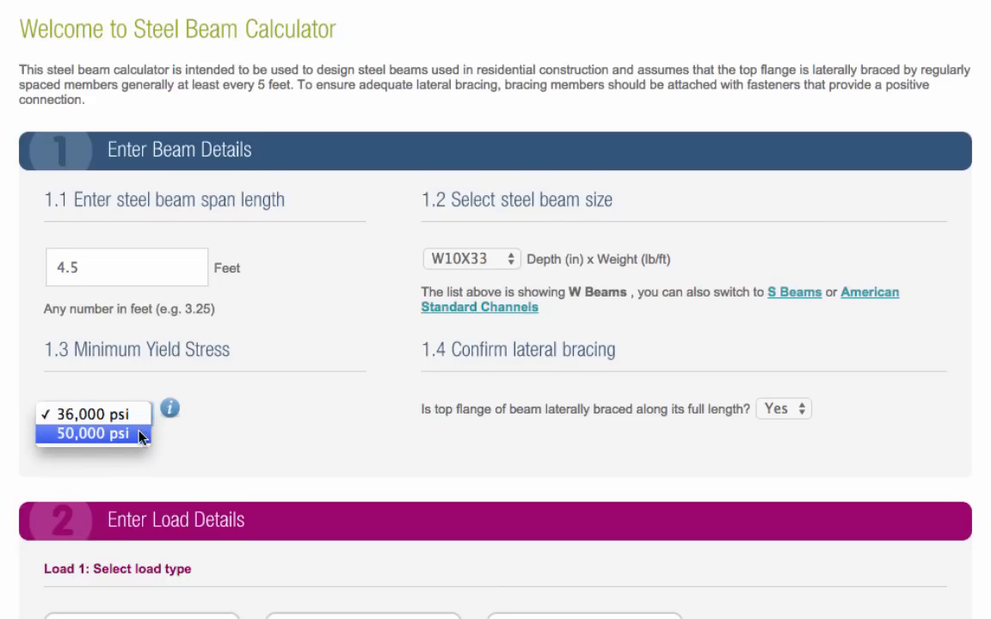
pyautogui.click(105, 433)
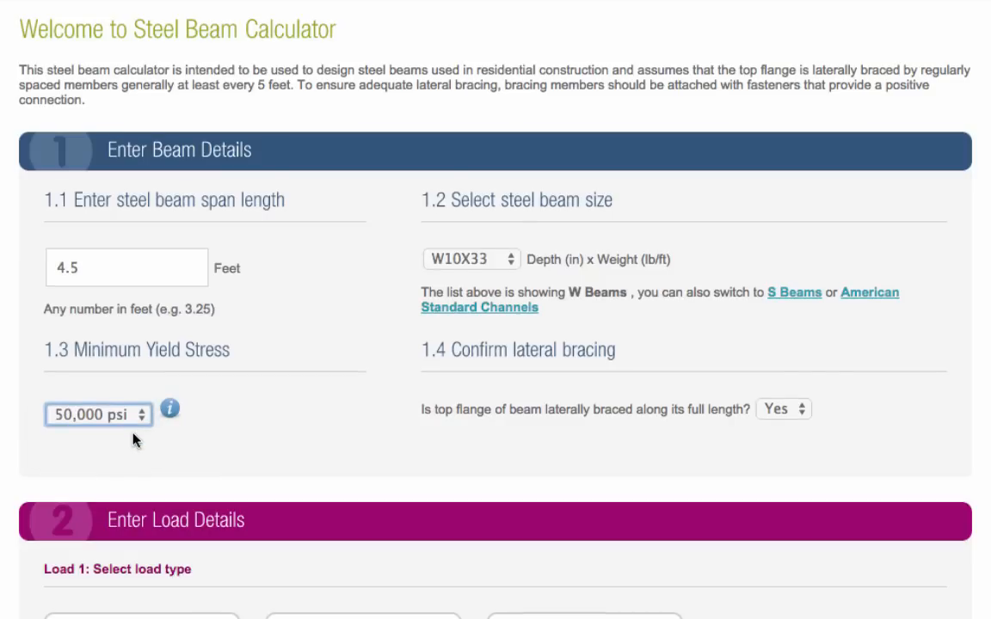
pyautogui.moveTo(337, 445)
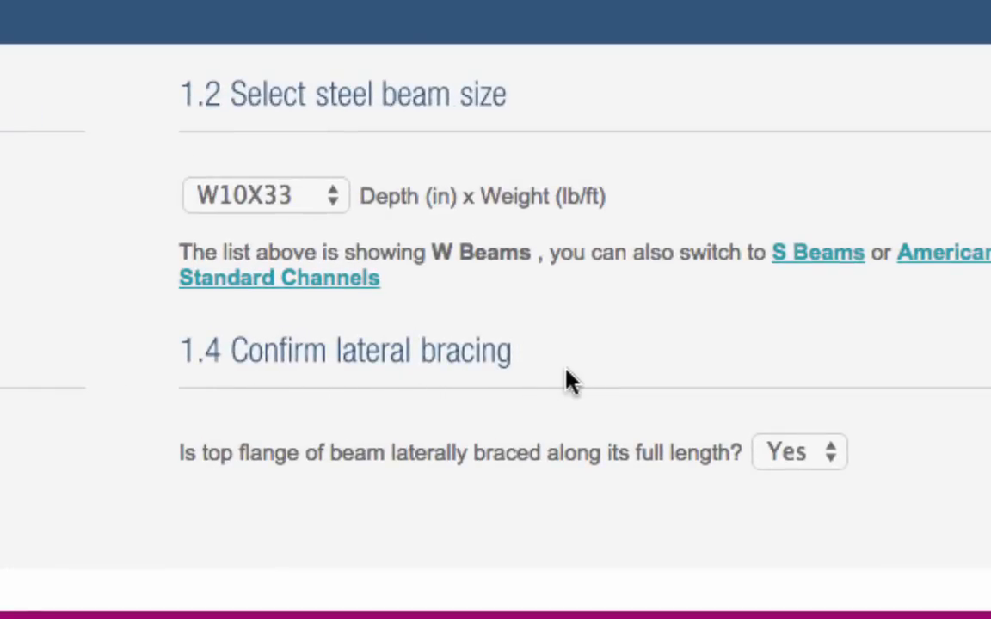
pyautogui.moveTo(839, 460)
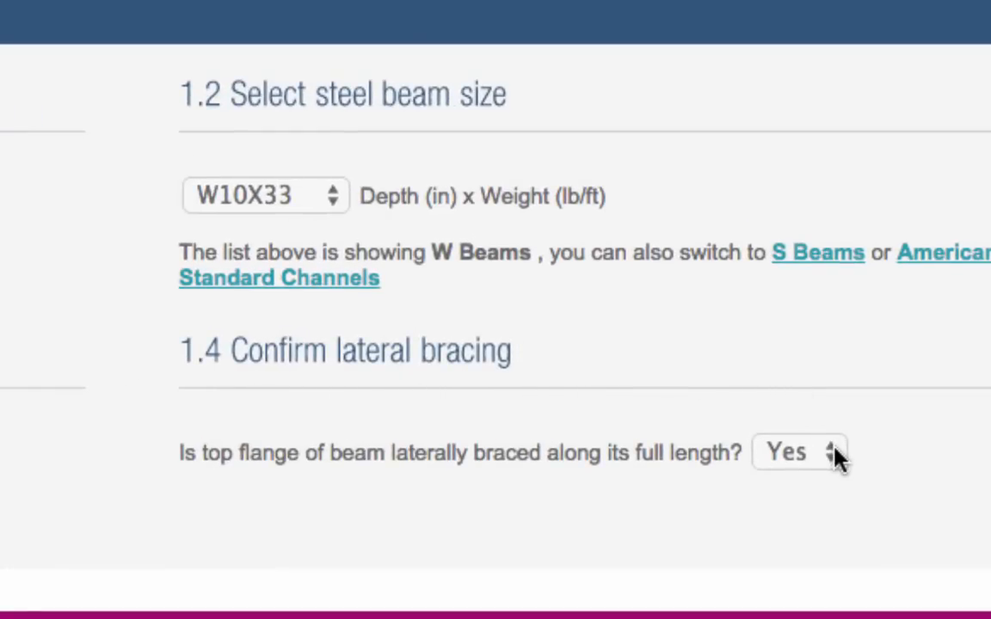
pyautogui.click(799, 453)
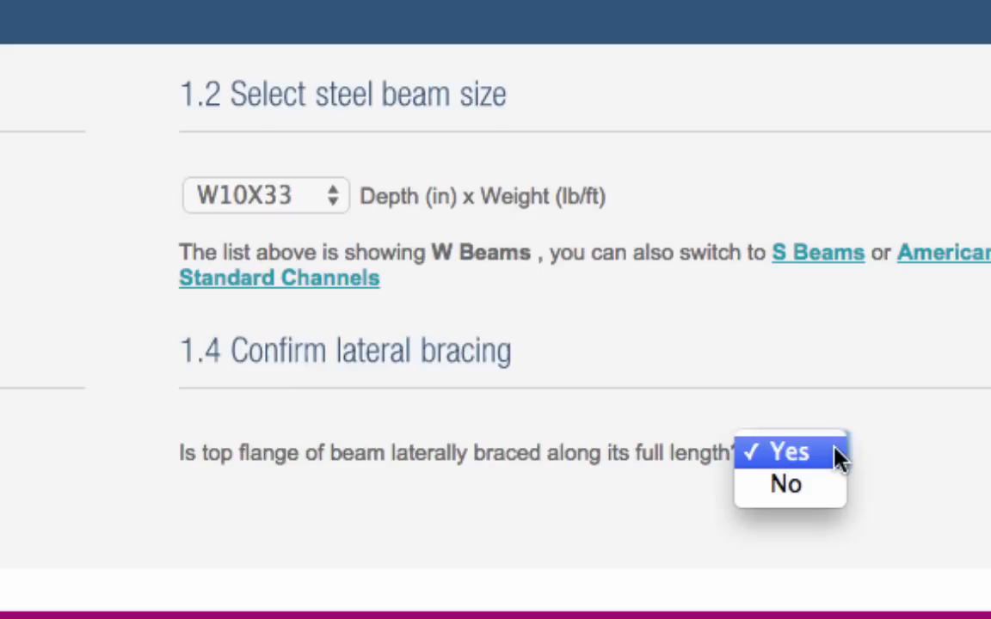
pyautogui.click(779, 451)
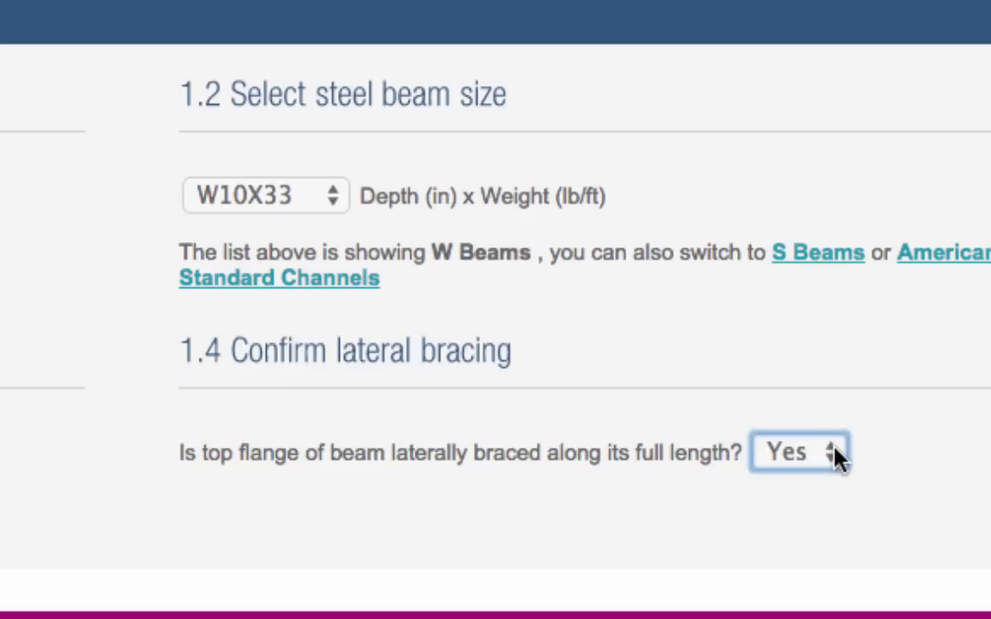
pyautogui.moveTo(818, 411)
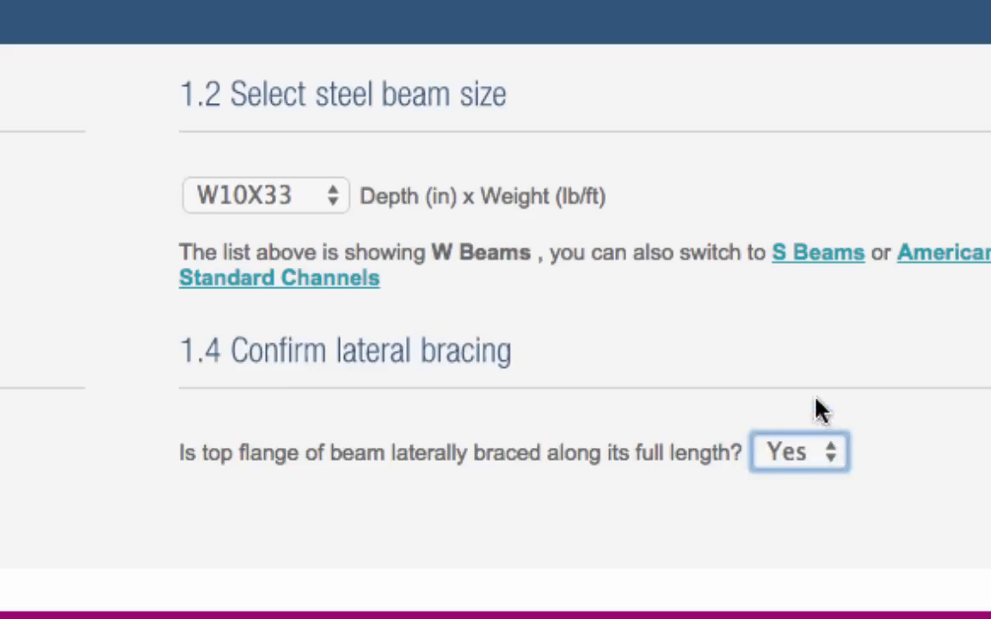
pyautogui.scroll(-3)
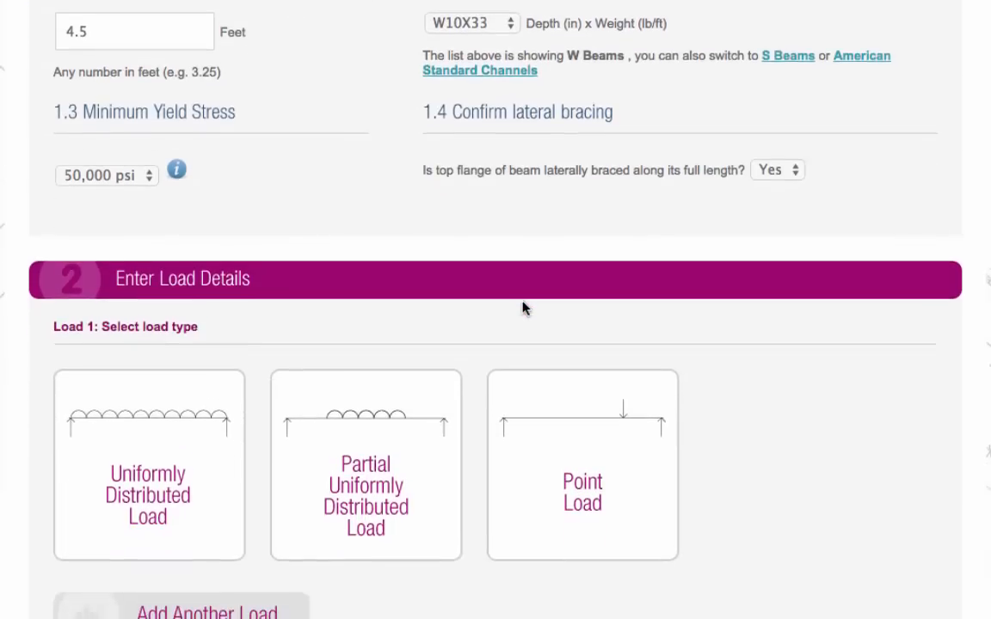
# - Preview the Partial UDL and Point Load types for Load 1, then return to type choices
pyautogui.scroll(-3)
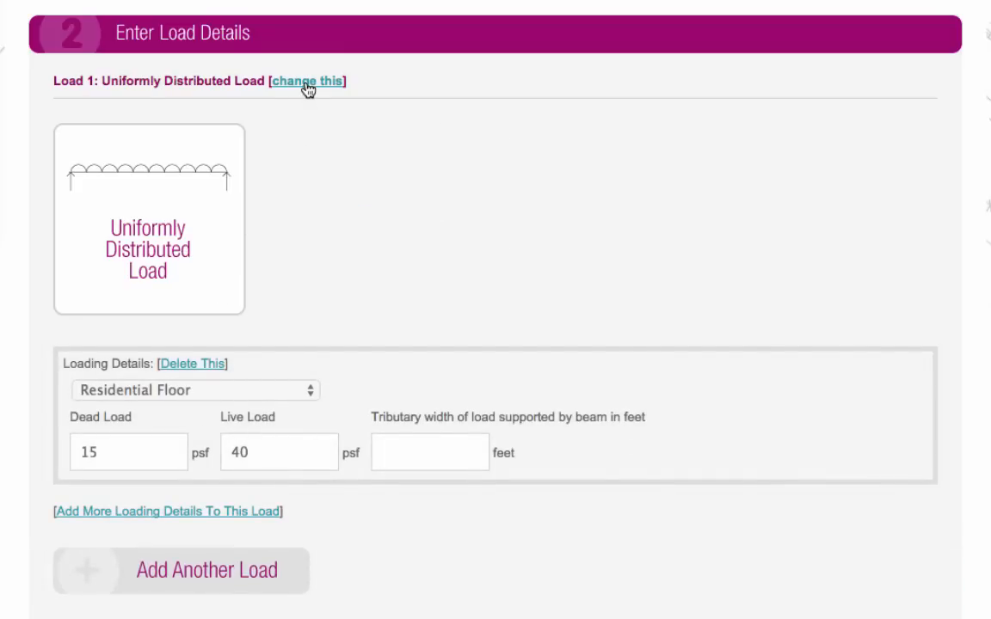
pyautogui.click(306, 80)
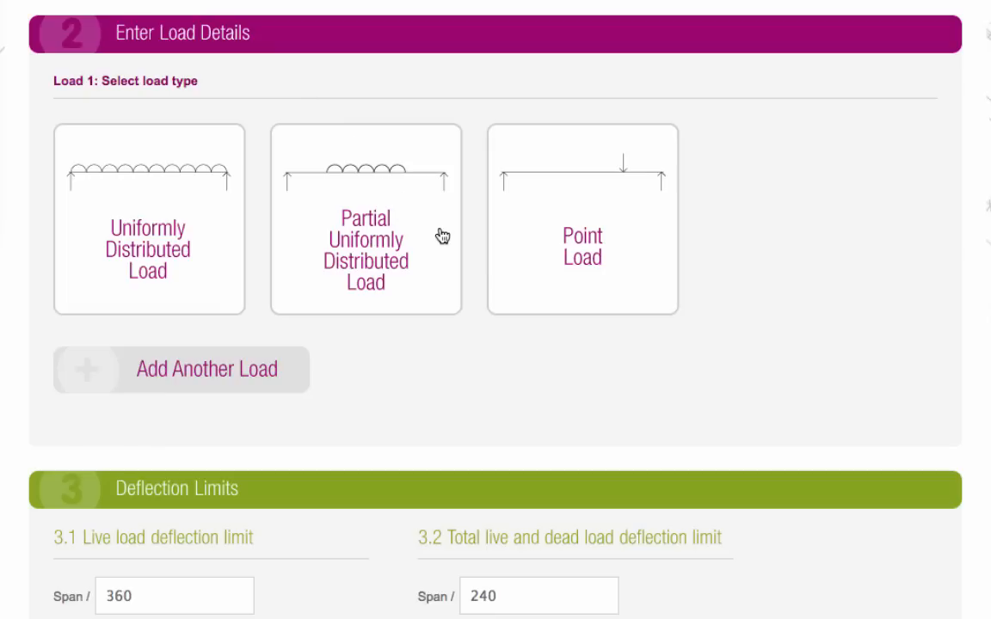
pyautogui.click(365, 250)
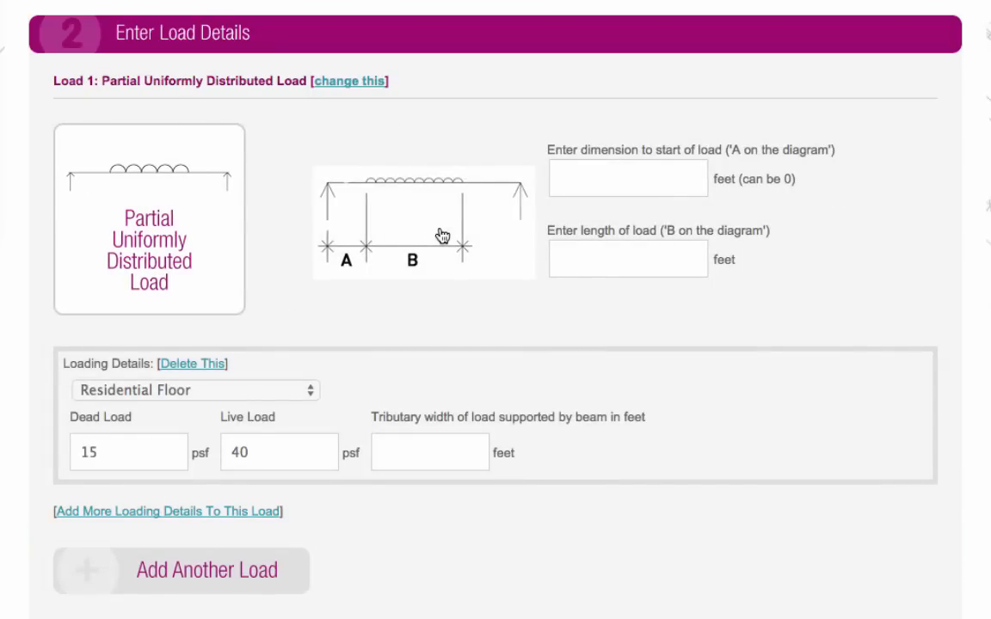
pyautogui.click(349, 81)
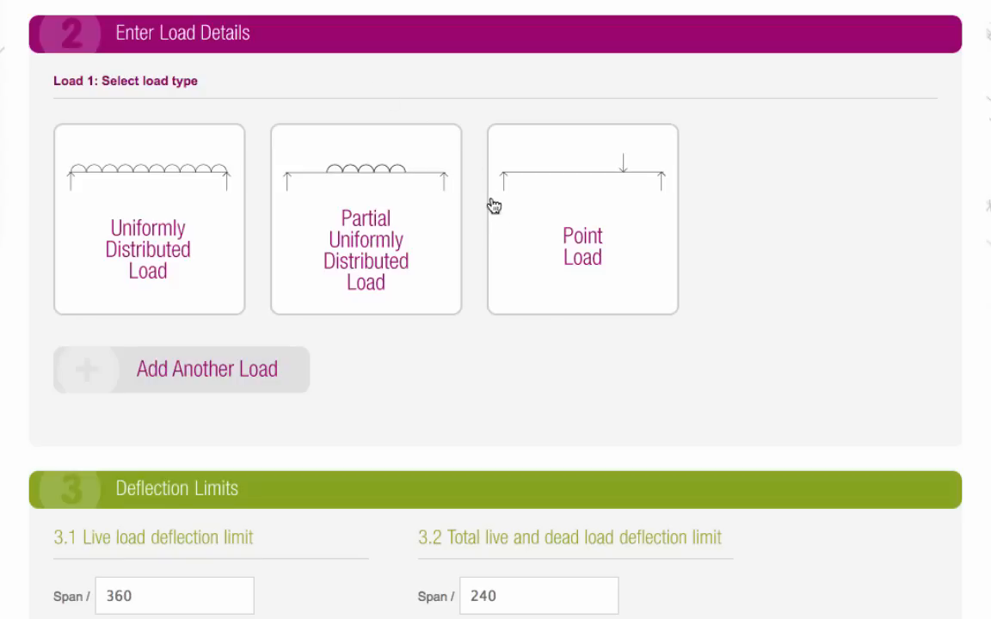
pyautogui.click(582, 219)
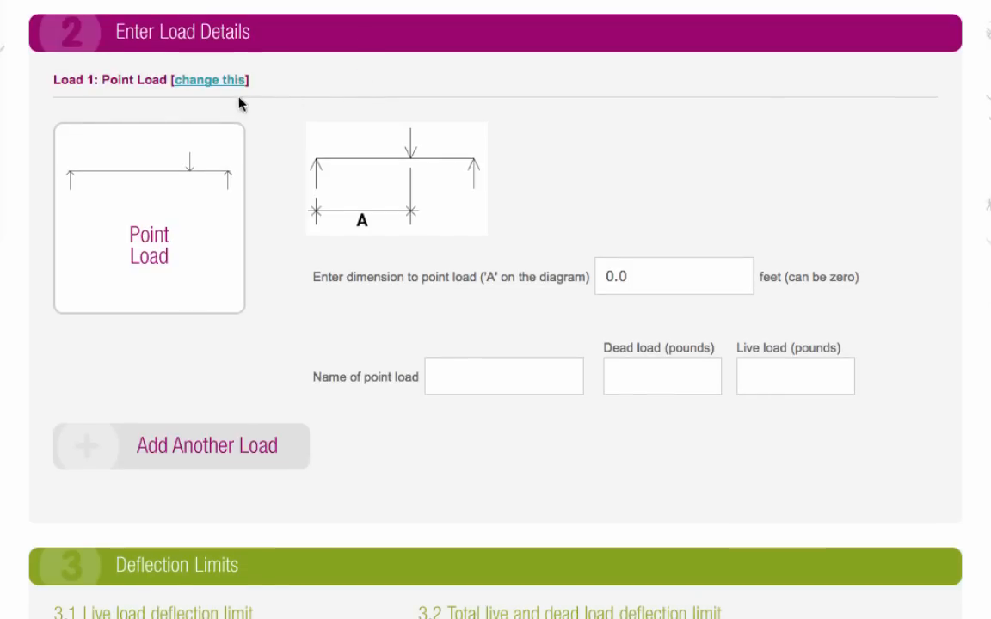
pyautogui.click(209, 79)
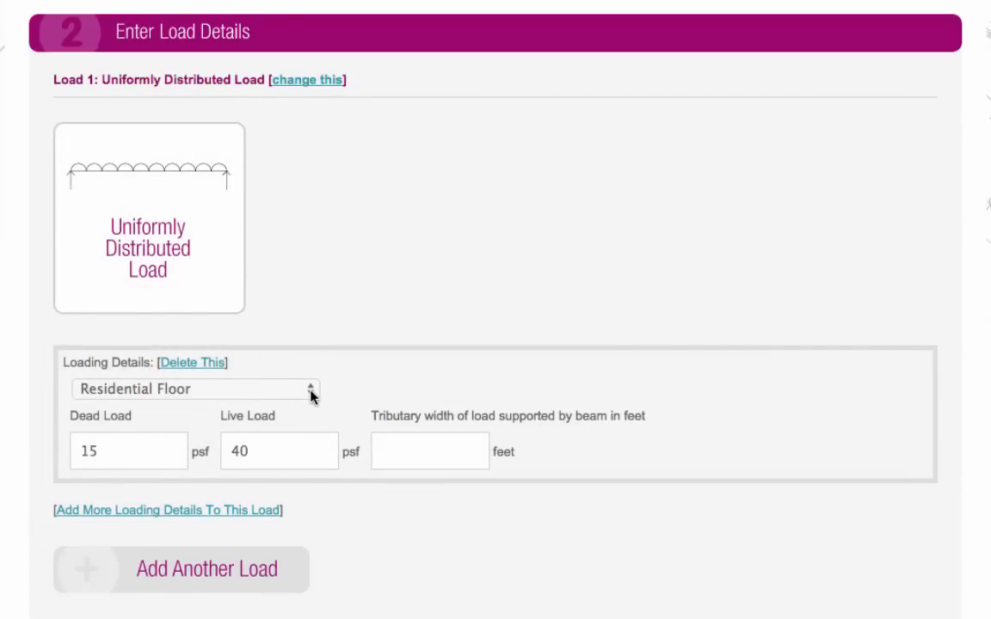
# - Set Load 1's category to Residential Attic with a 15 ft tributary width
pyautogui.click(194, 389)
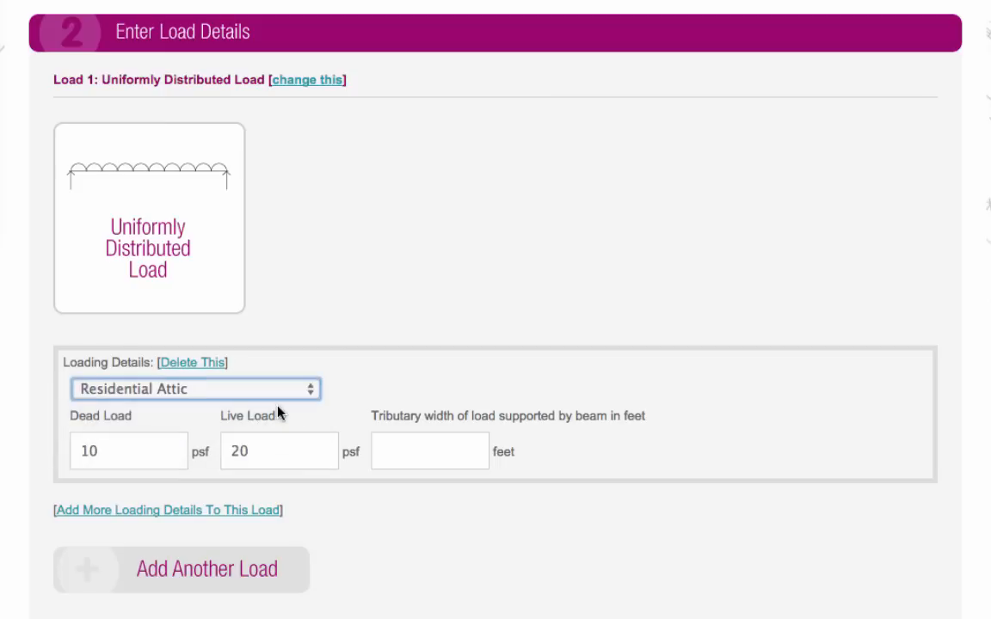
pyautogui.click(430, 450)
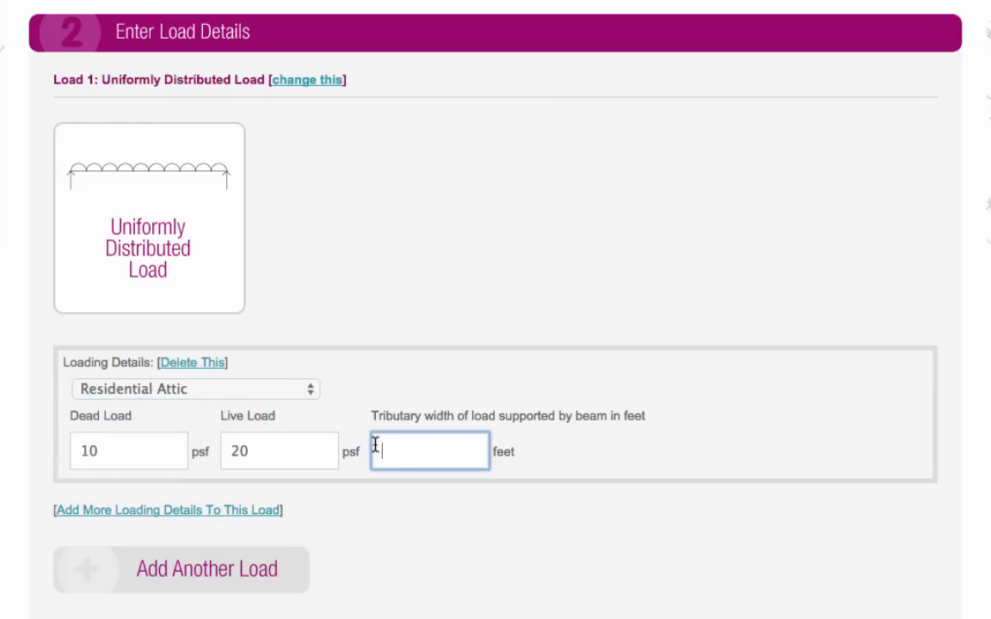
pyautogui.write('15')
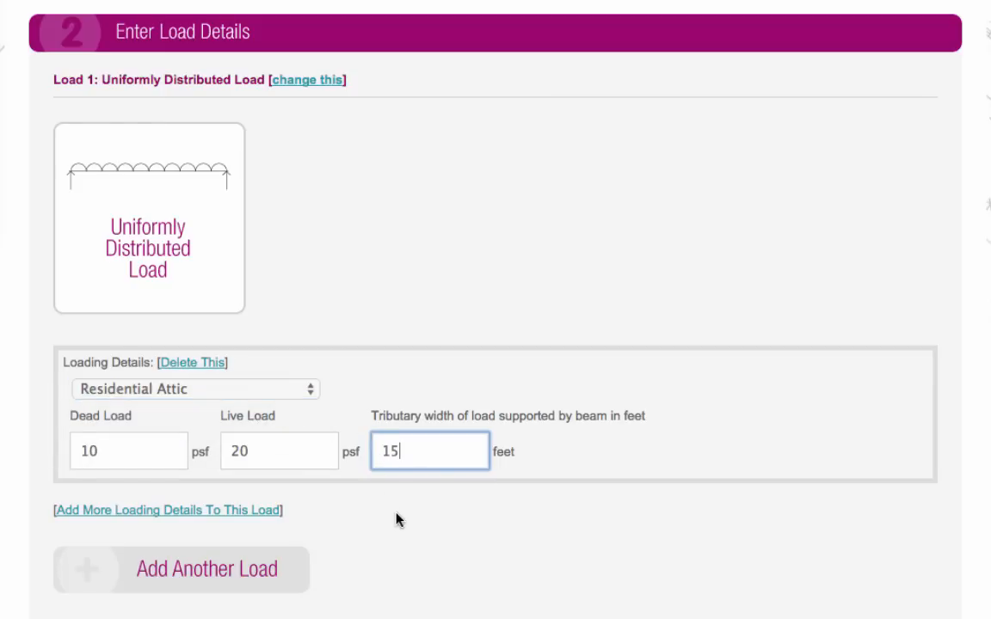
pyautogui.scroll(-3)
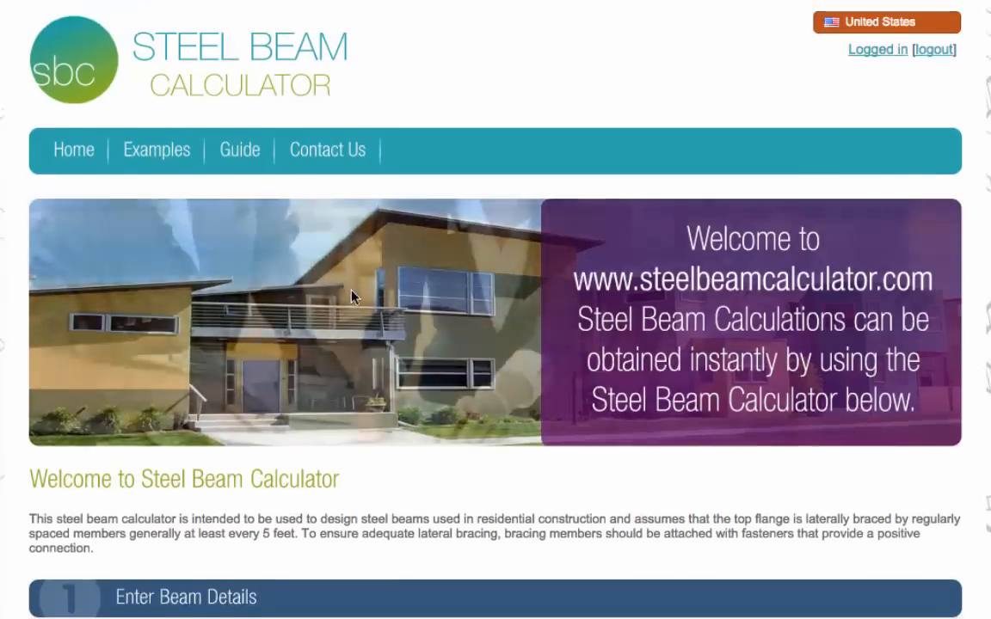
# - Open the Examples page, then scroll back to the calculator's load details
pyautogui.click(156, 149)
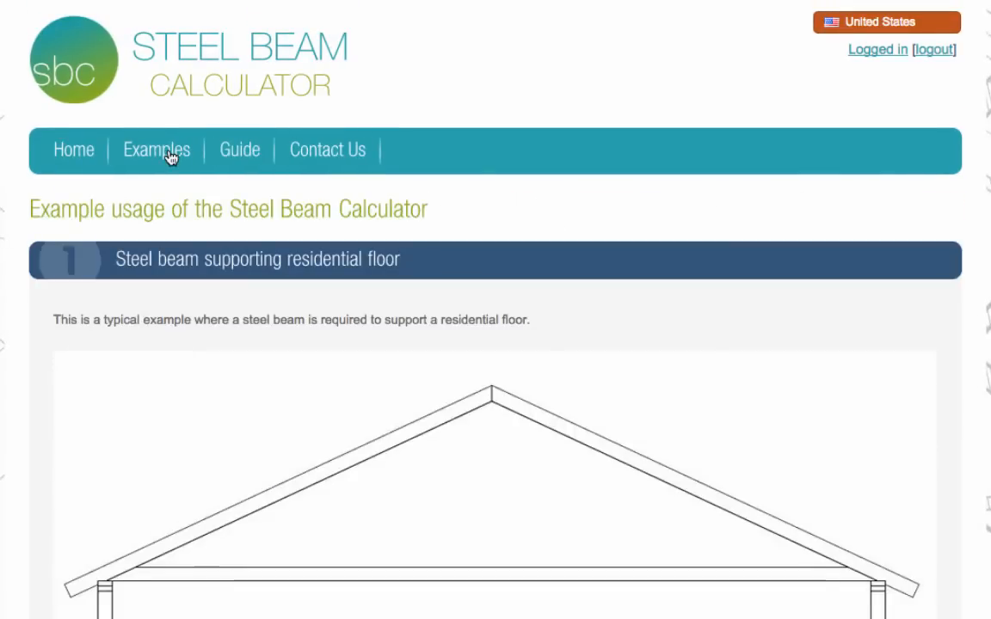
pyautogui.scroll(-3)
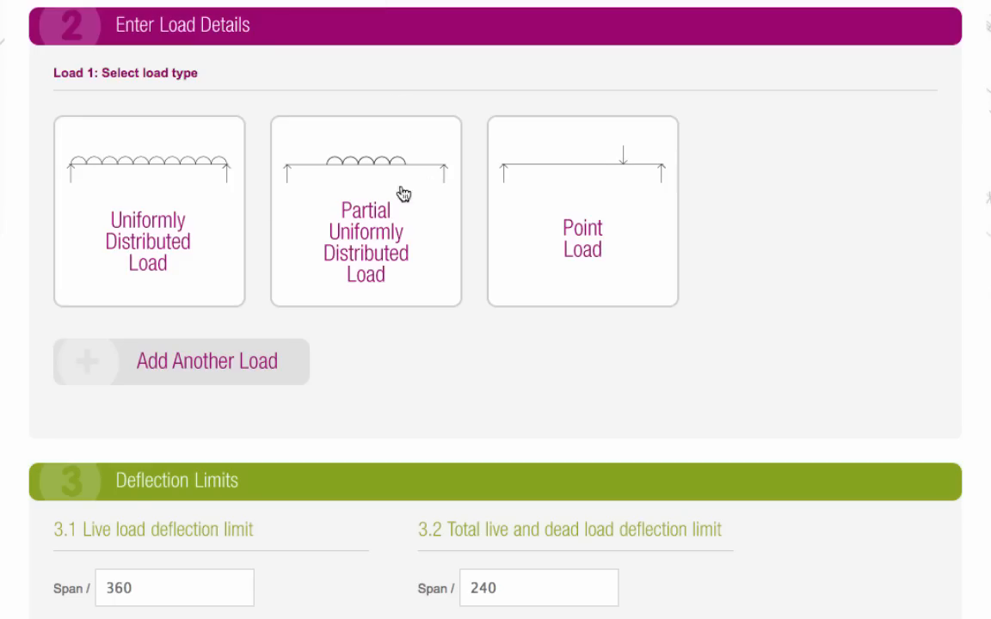
# - Make Load 1 uniformly distributed with the custom 'Other…' loading category
pyautogui.click(149, 213)
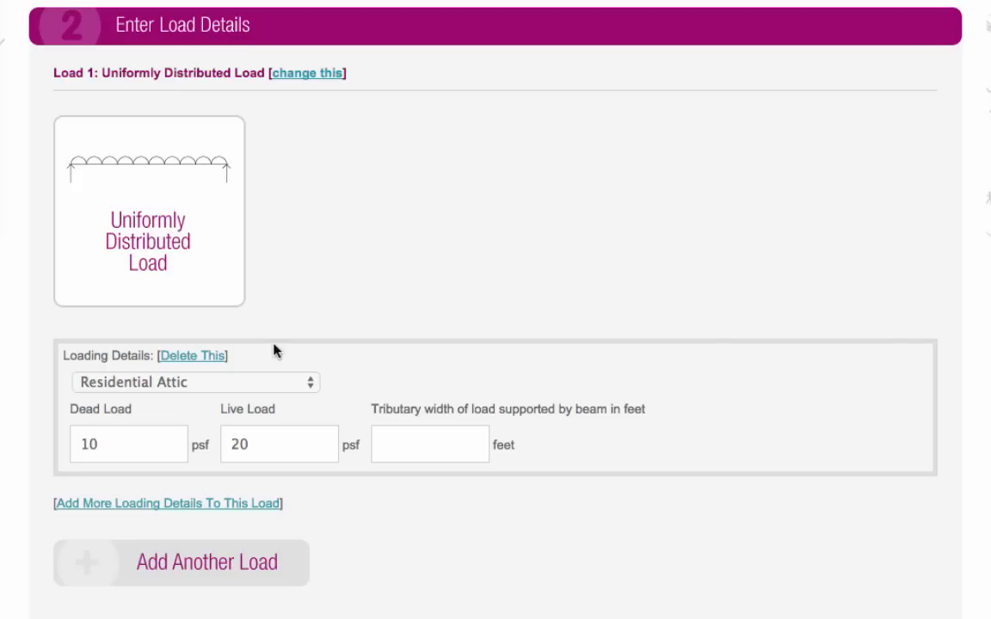
pyautogui.click(195, 382)
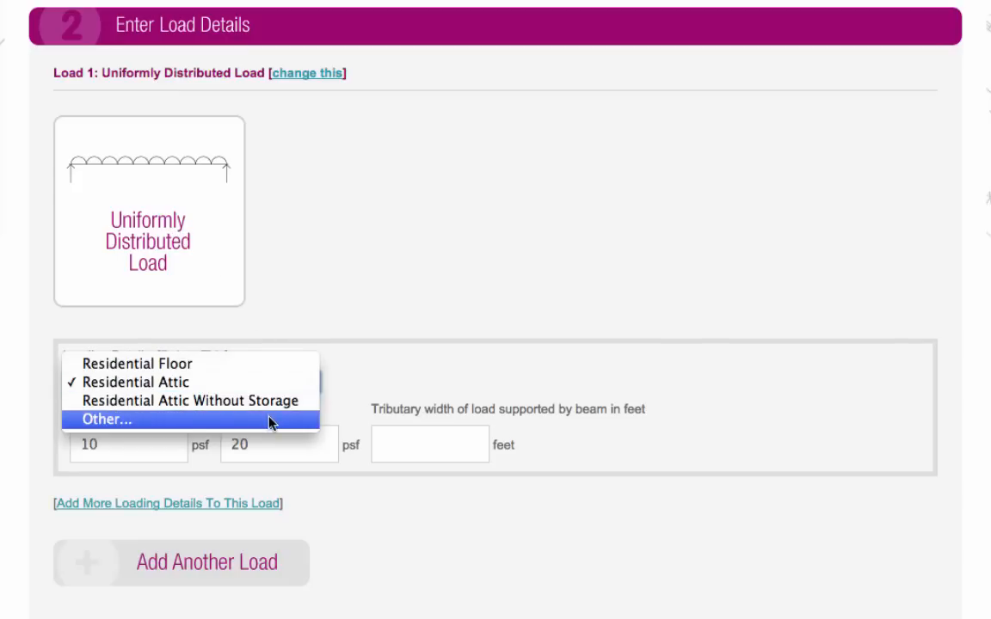
pyautogui.click(106, 419)
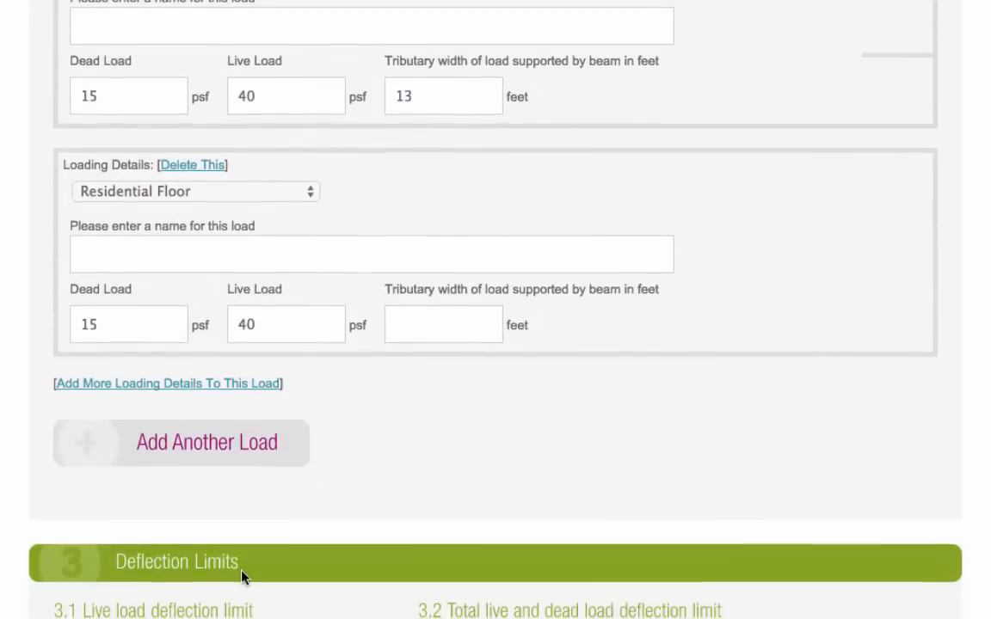
pyautogui.moveTo(290, 201)
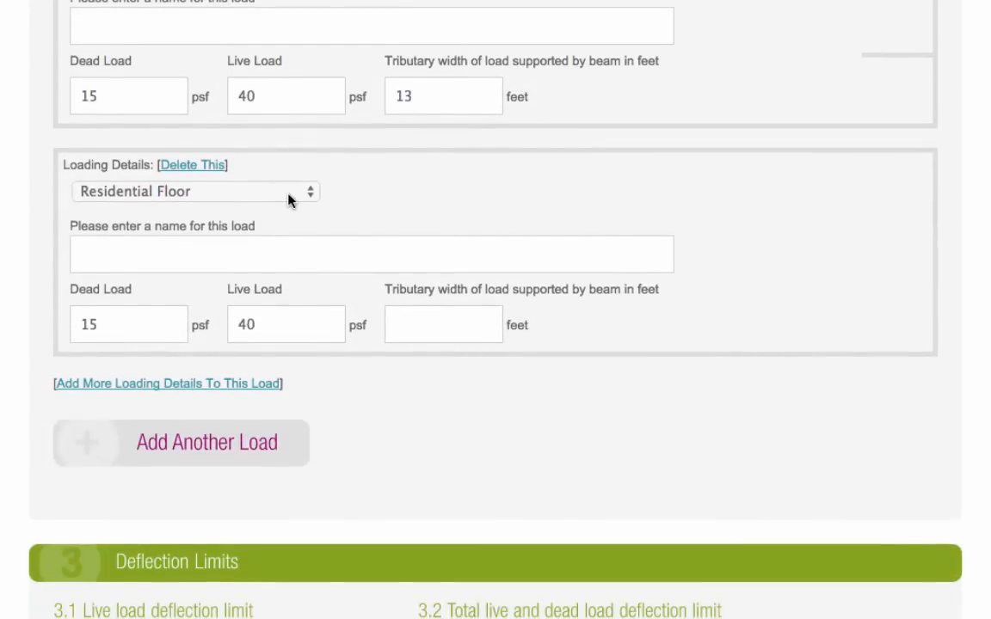
# - Make Load 2 a point load named Point load 1 at 4 ft, 40 lb dead, 50 lb live
pyautogui.click(206, 442)
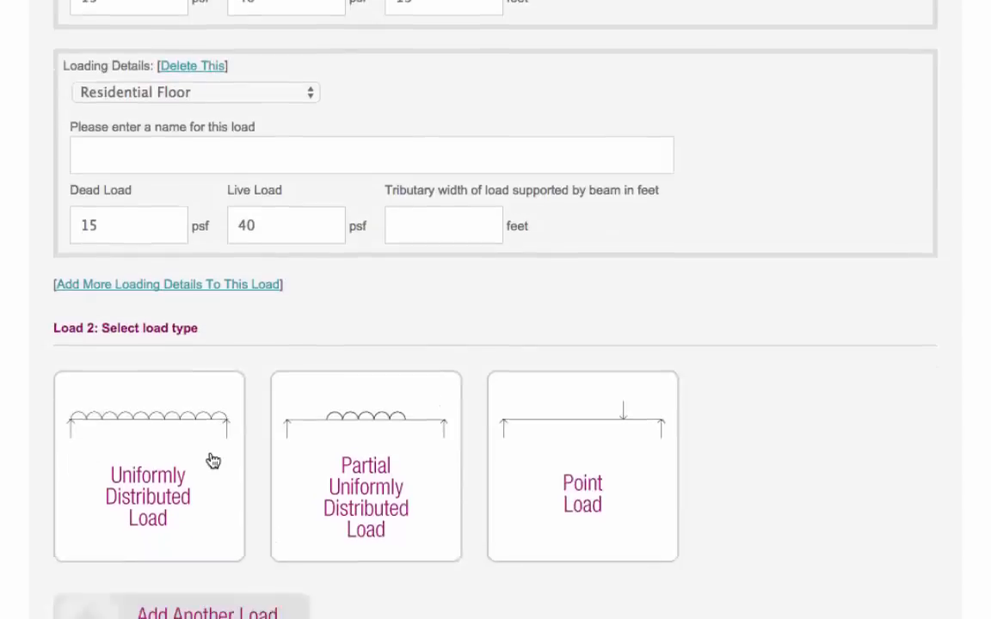
pyautogui.click(582, 467)
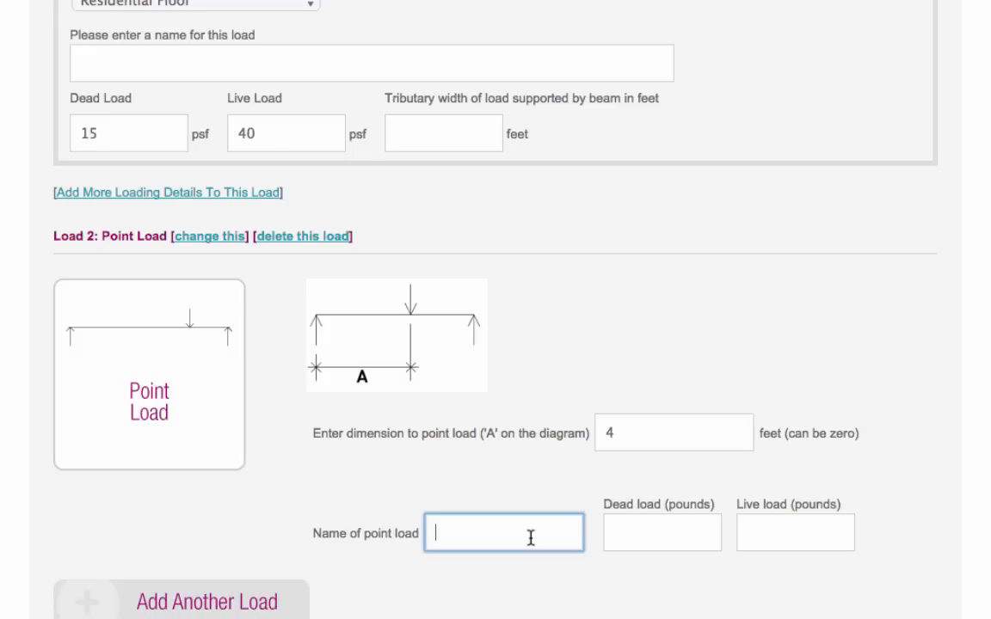
pyautogui.write('Point l')
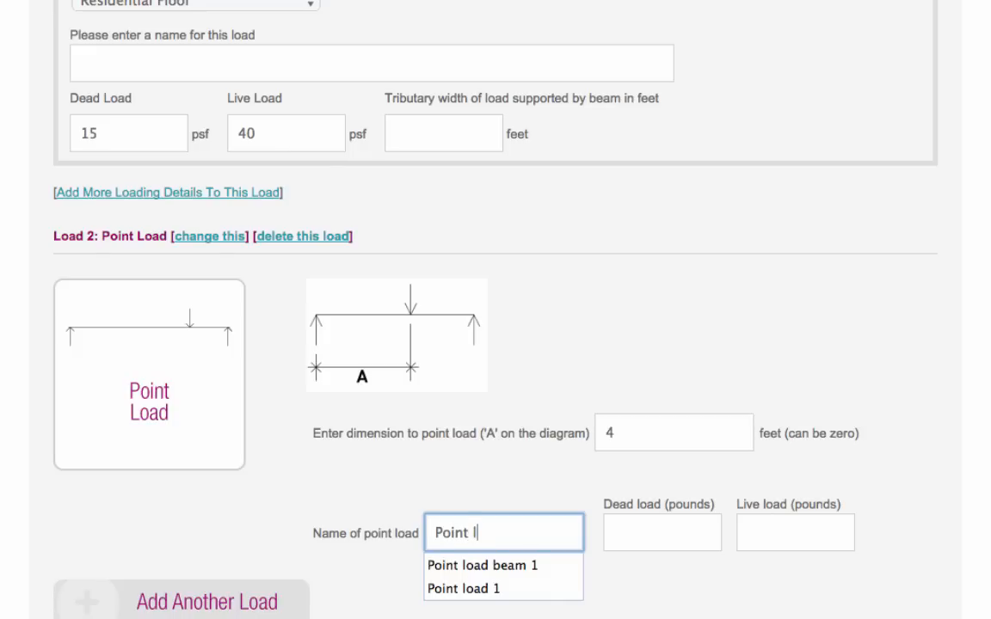
pyautogui.click(463, 588)
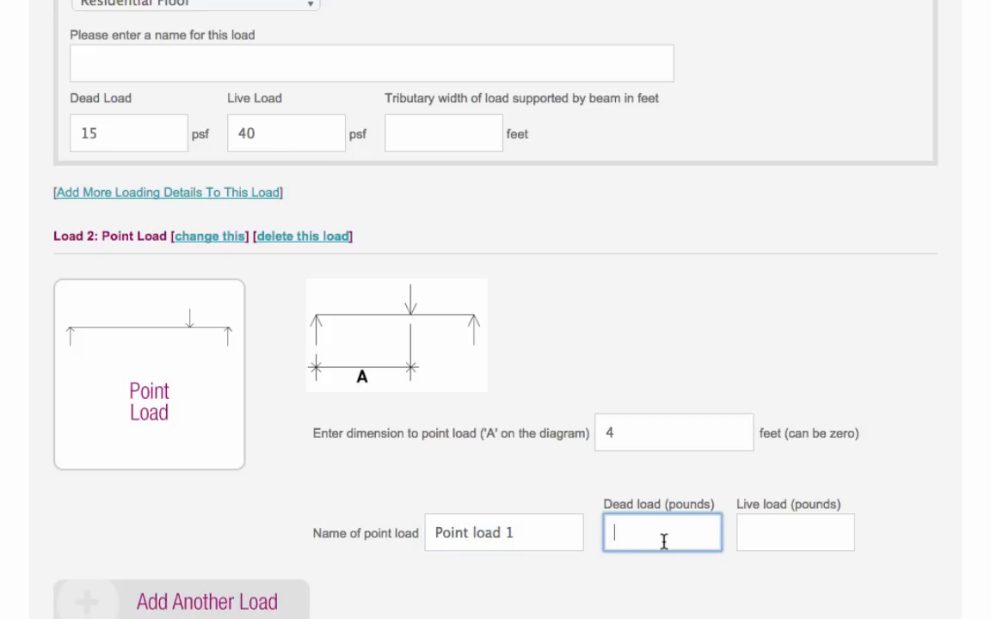
pyautogui.write('50')
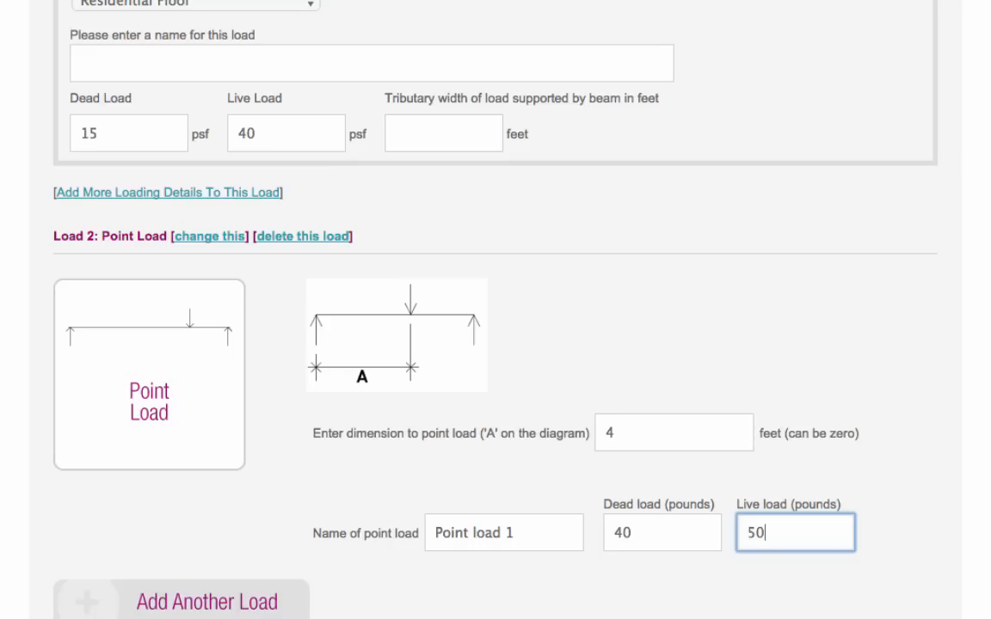
pyautogui.moveTo(880, 511)
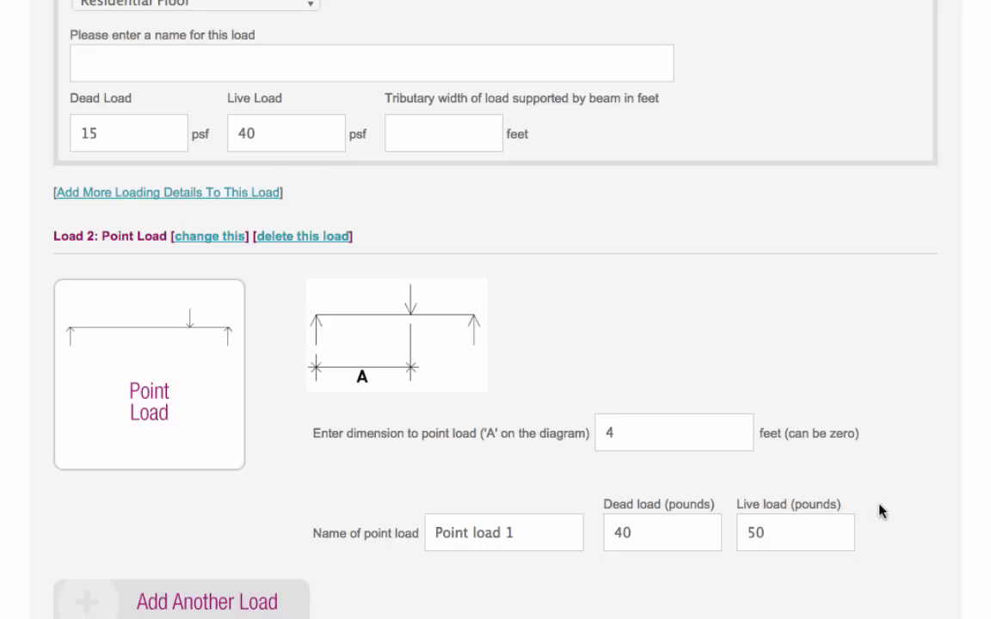
pyautogui.scroll(-3)
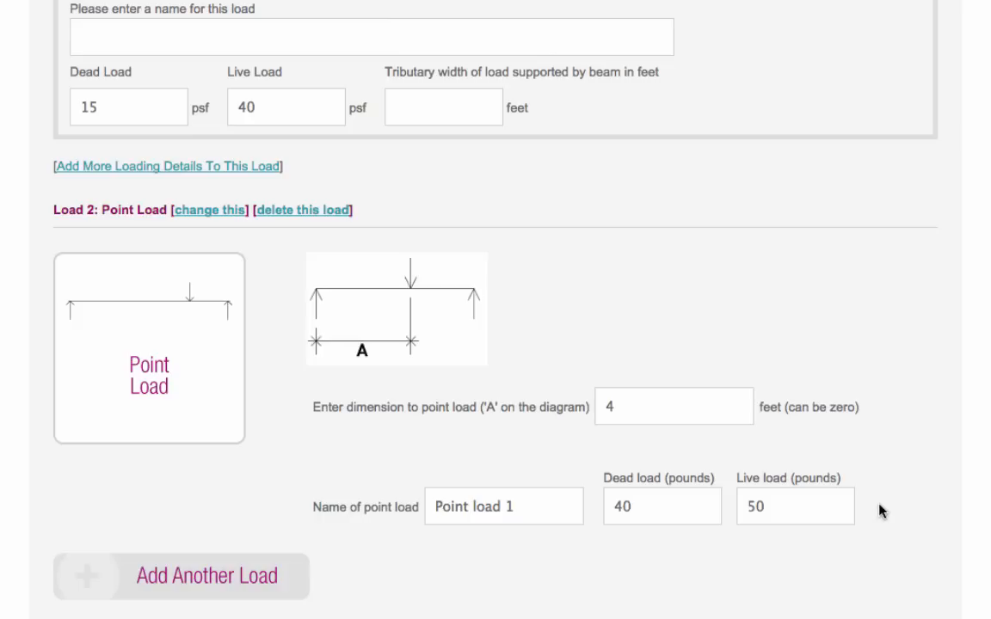
pyautogui.click(795, 509)
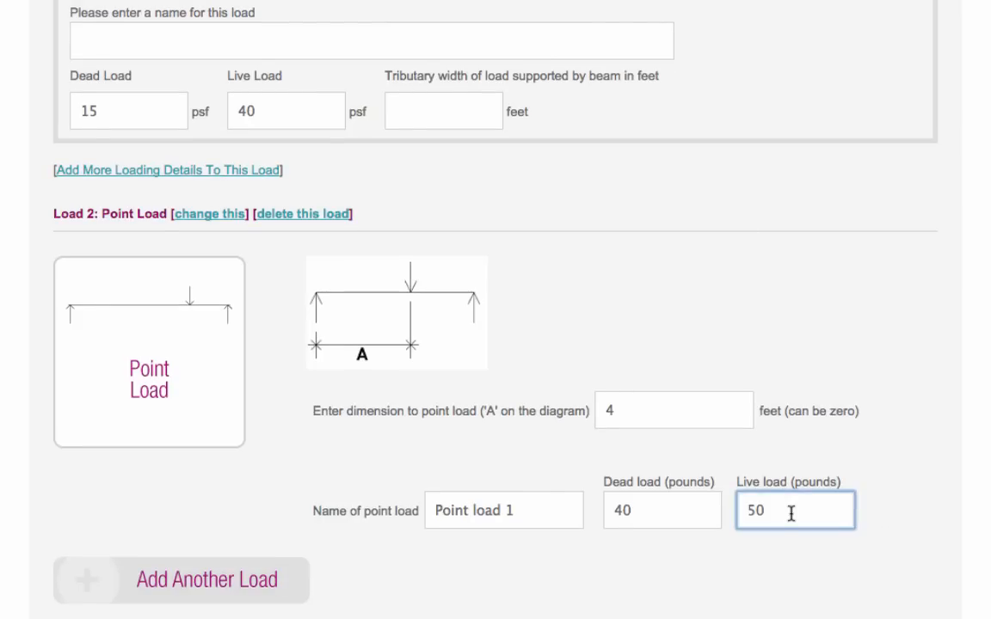
# - Change the live load deflection limit from span/360 to span/500
pyautogui.scroll(-3)
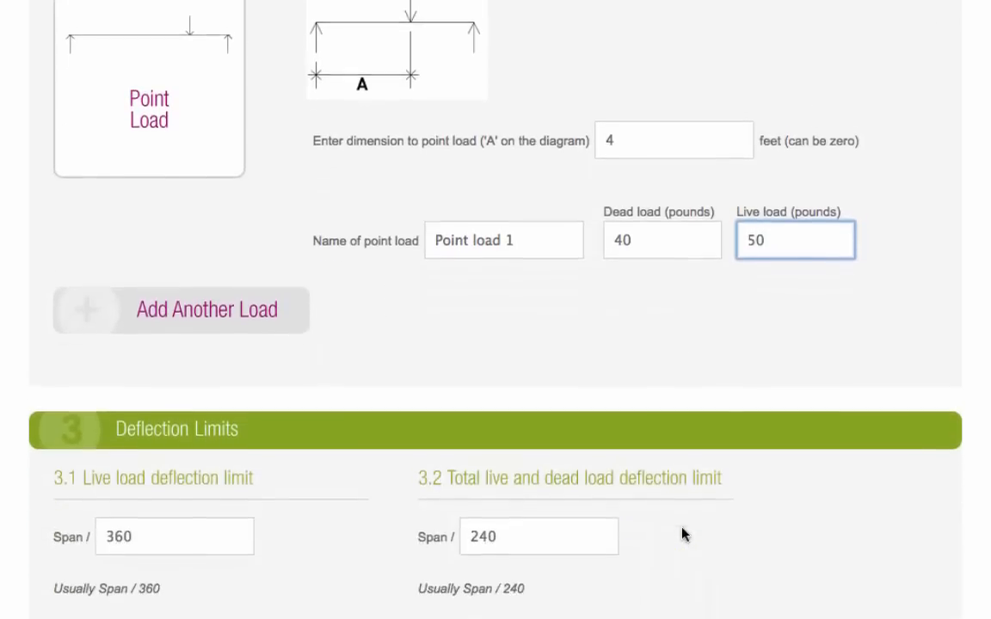
pyautogui.scroll(-3)
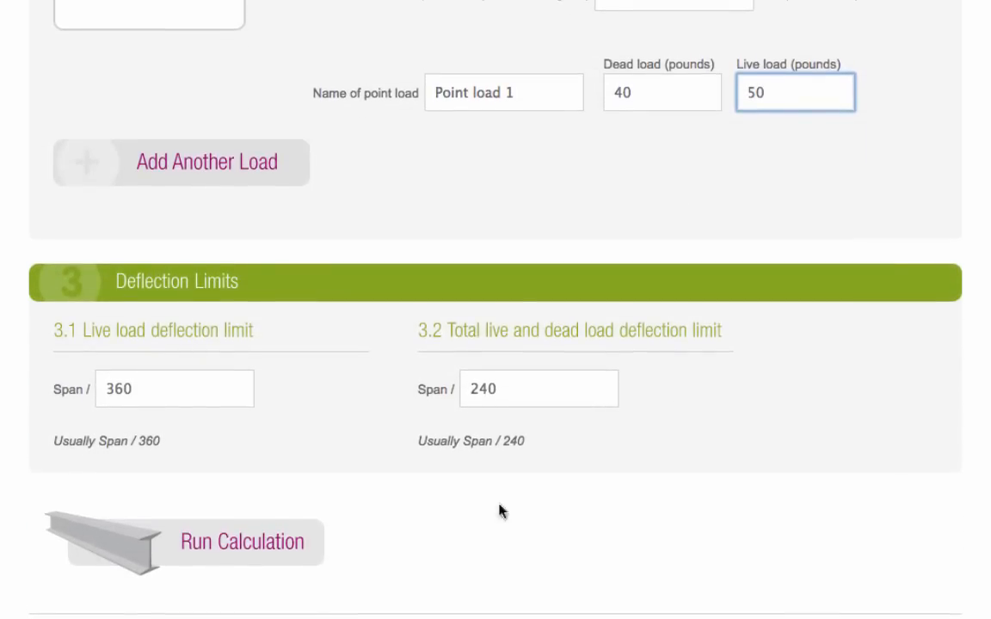
pyautogui.moveTo(411, 497)
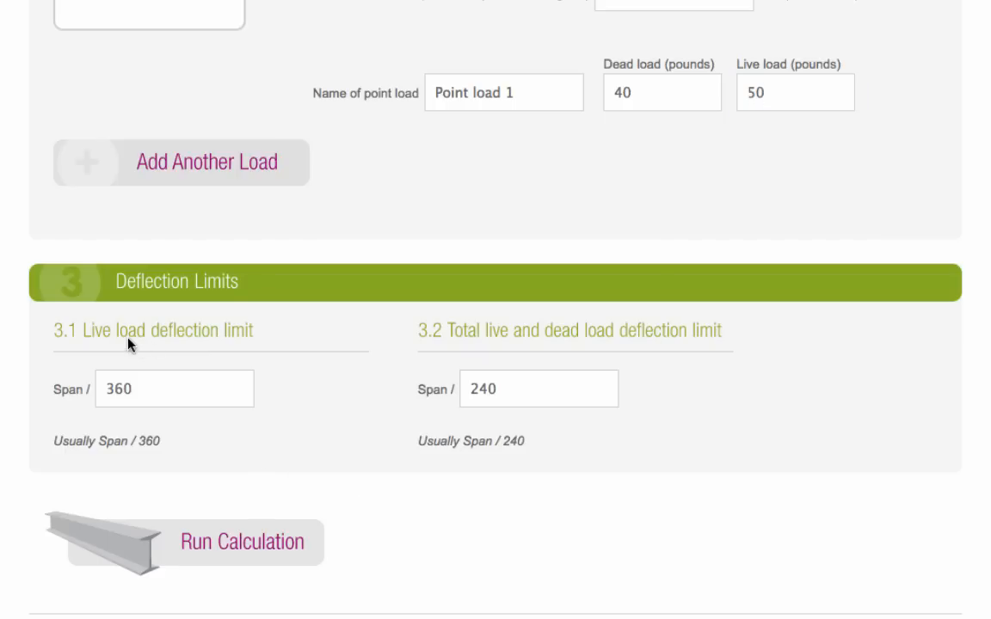
pyautogui.moveTo(478, 353)
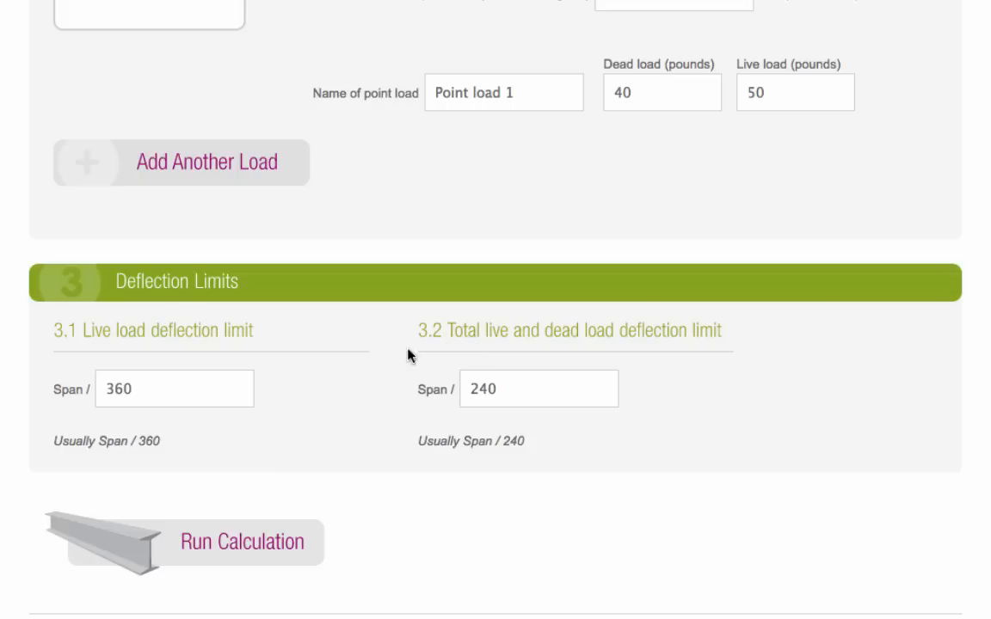
pyautogui.click(174, 388)
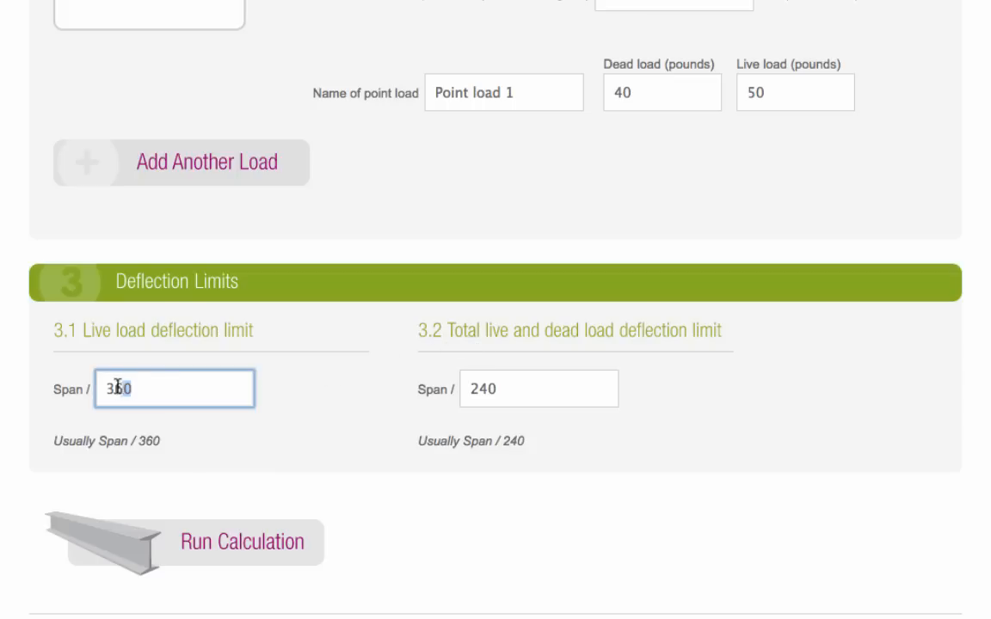
pyautogui.write('500')
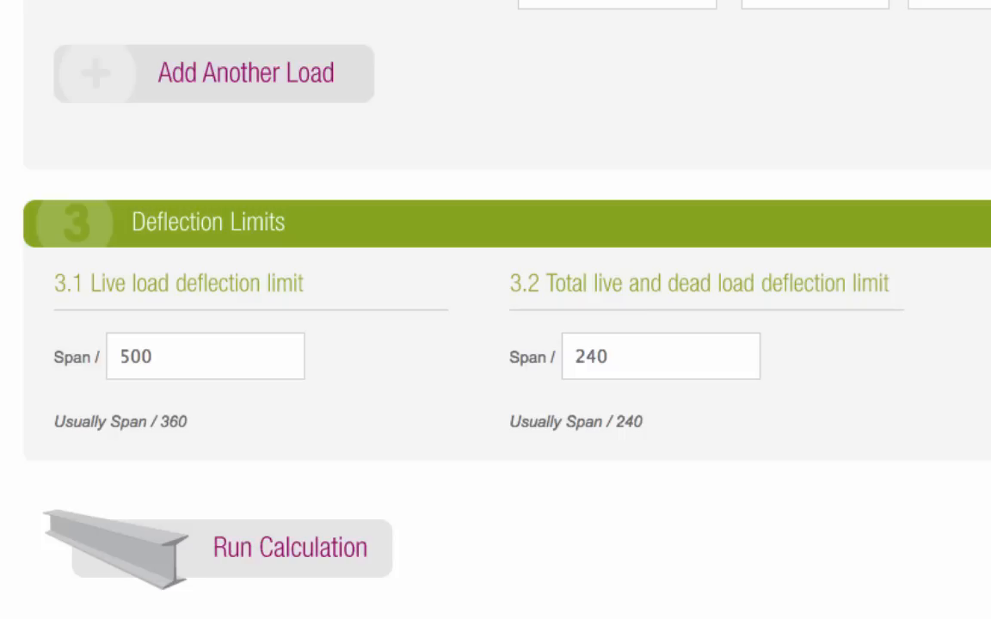
pyautogui.click(660, 355)
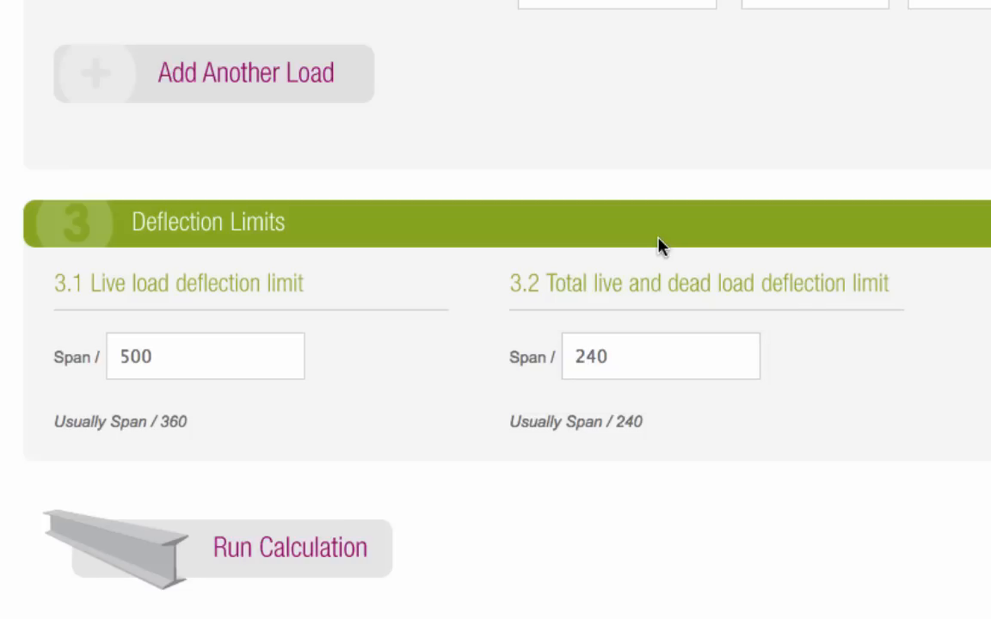
pyautogui.moveTo(324, 423)
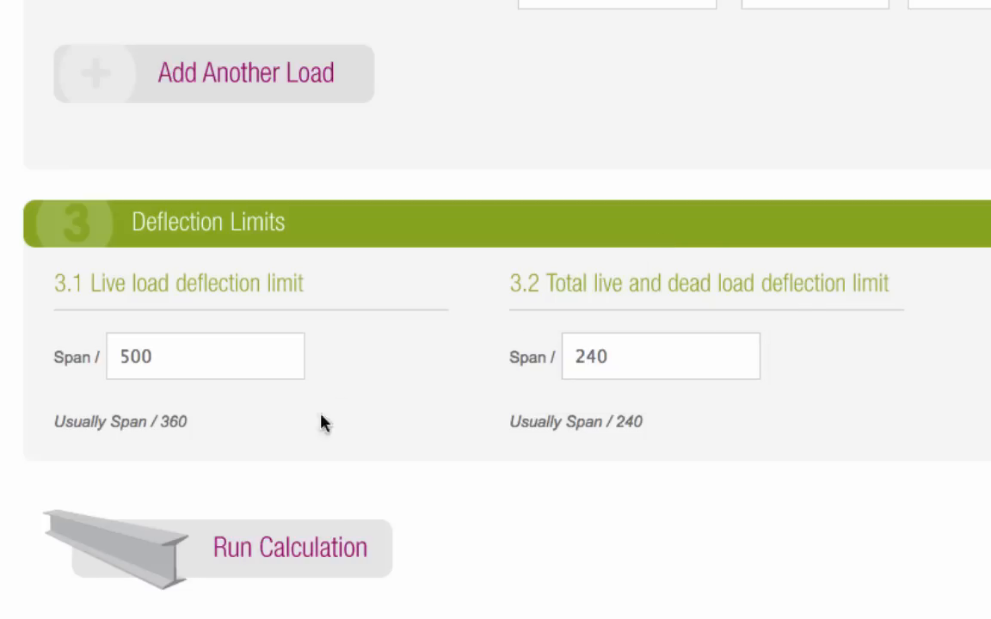
# - Run the beam calculation and open the downloaded PDF report
pyautogui.click(289, 548)
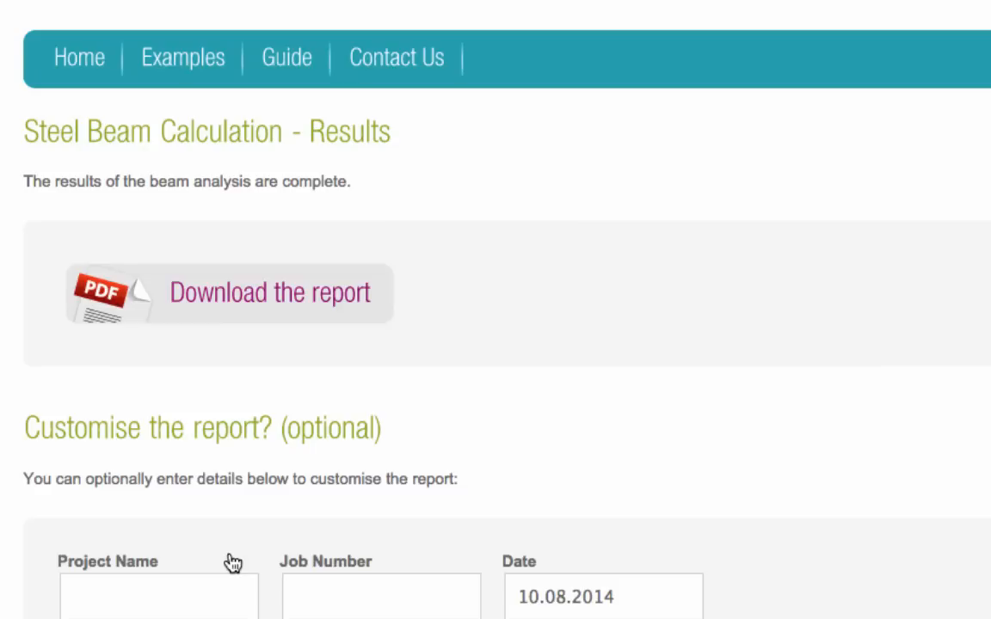
pyautogui.moveTo(269, 321)
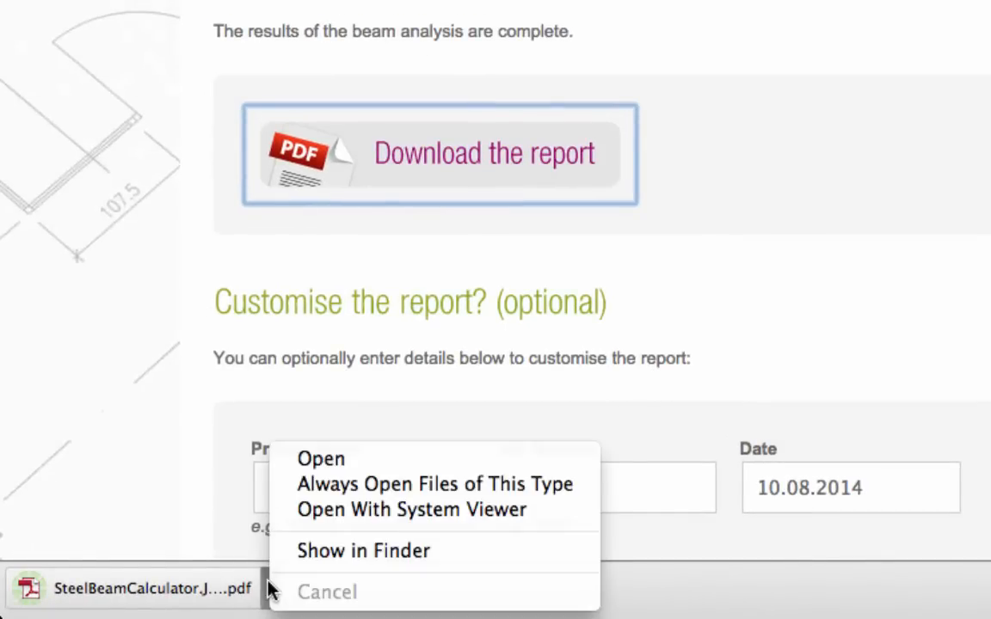
pyautogui.click(320, 459)
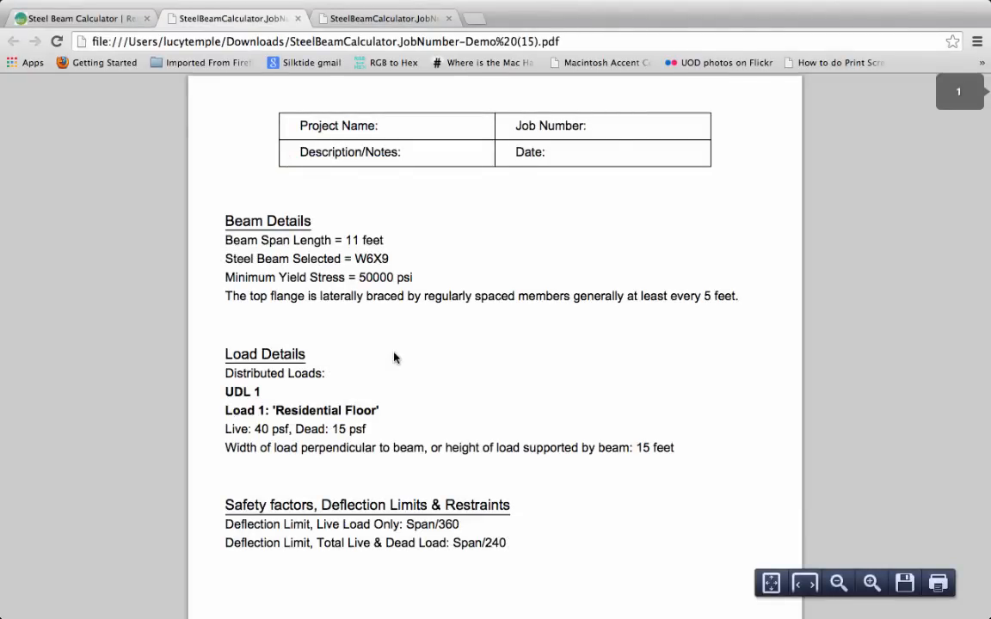
# - Scroll through the PDF report's beam, load and deflection sections
pyautogui.scroll(-3)
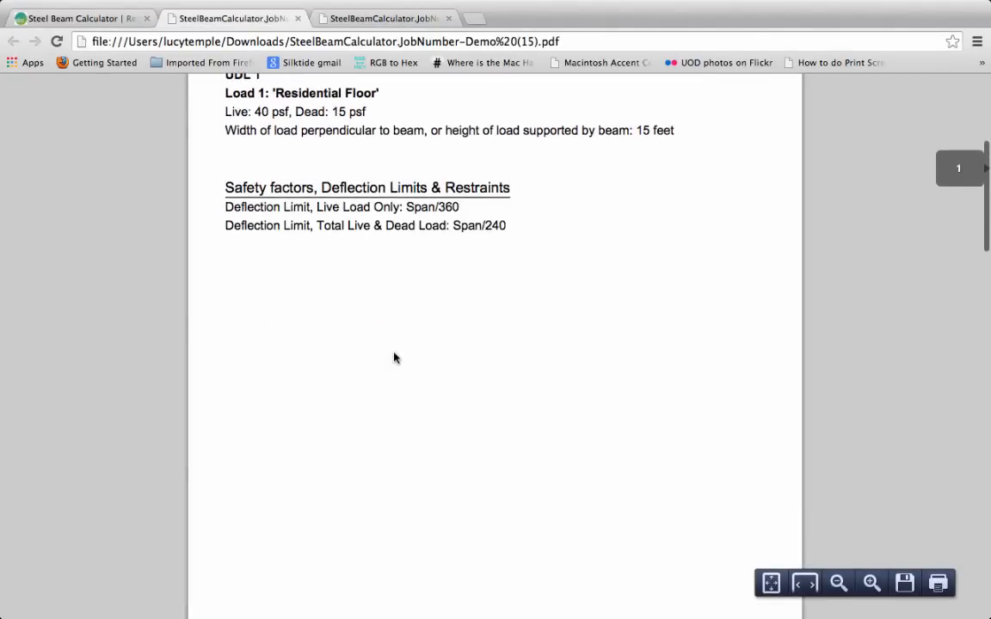
pyautogui.scroll(-3)
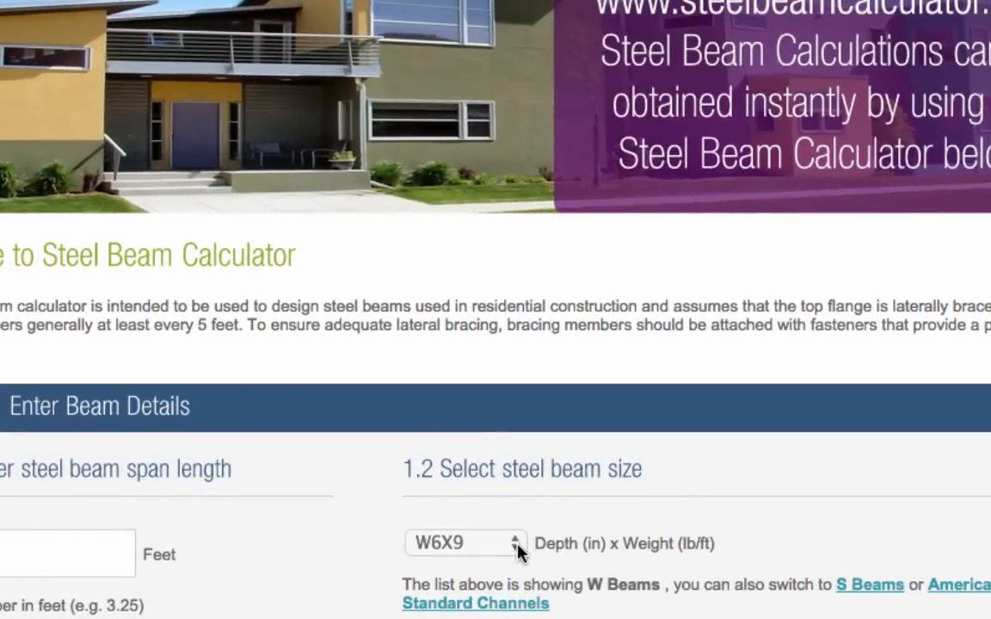
# - Return to the calculator results page and download the PDF report again
pyautogui.click(462, 542)
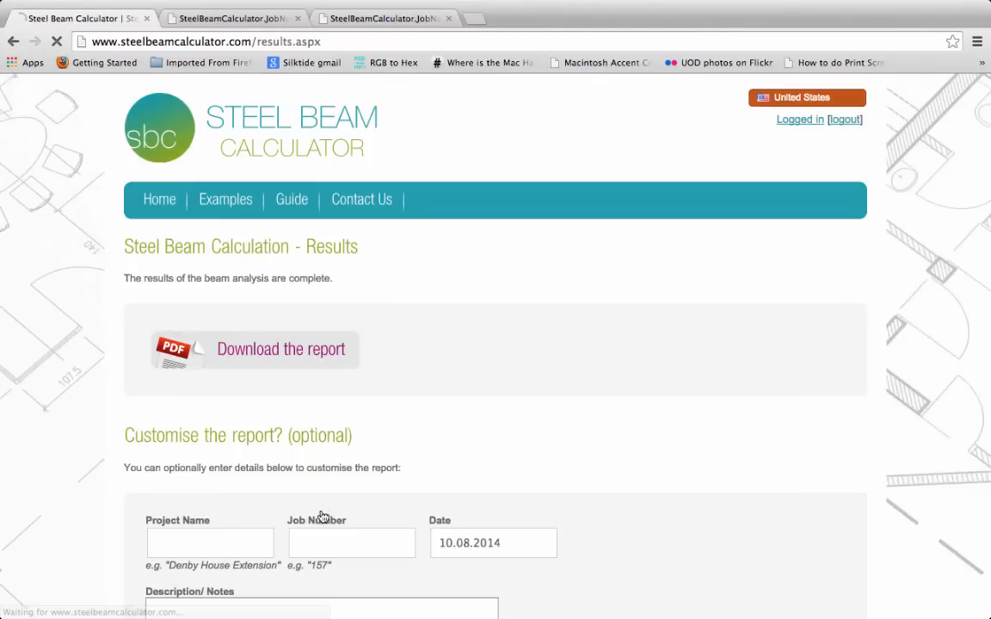
pyautogui.click(281, 349)
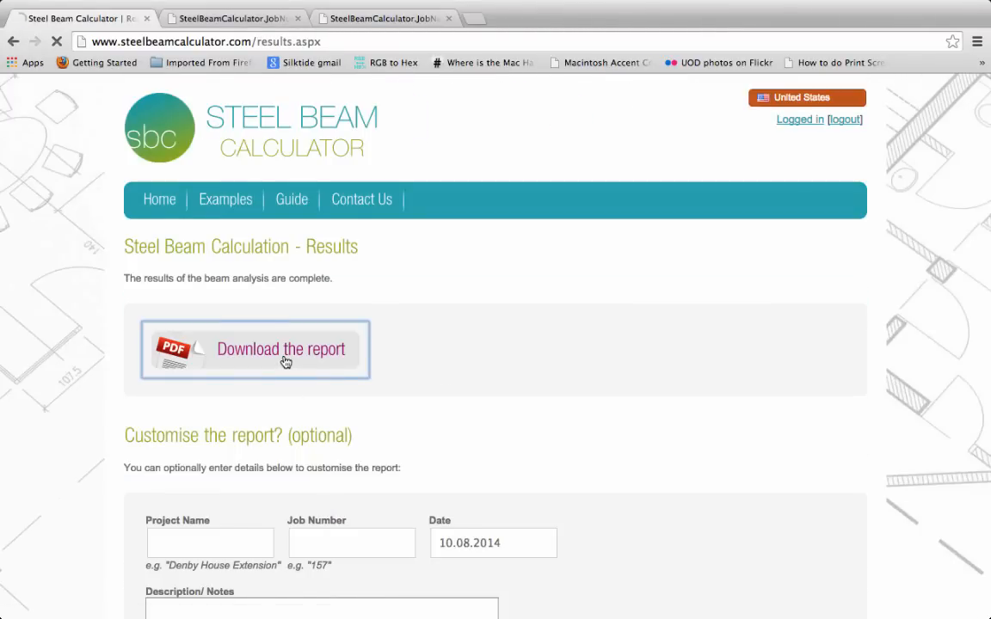